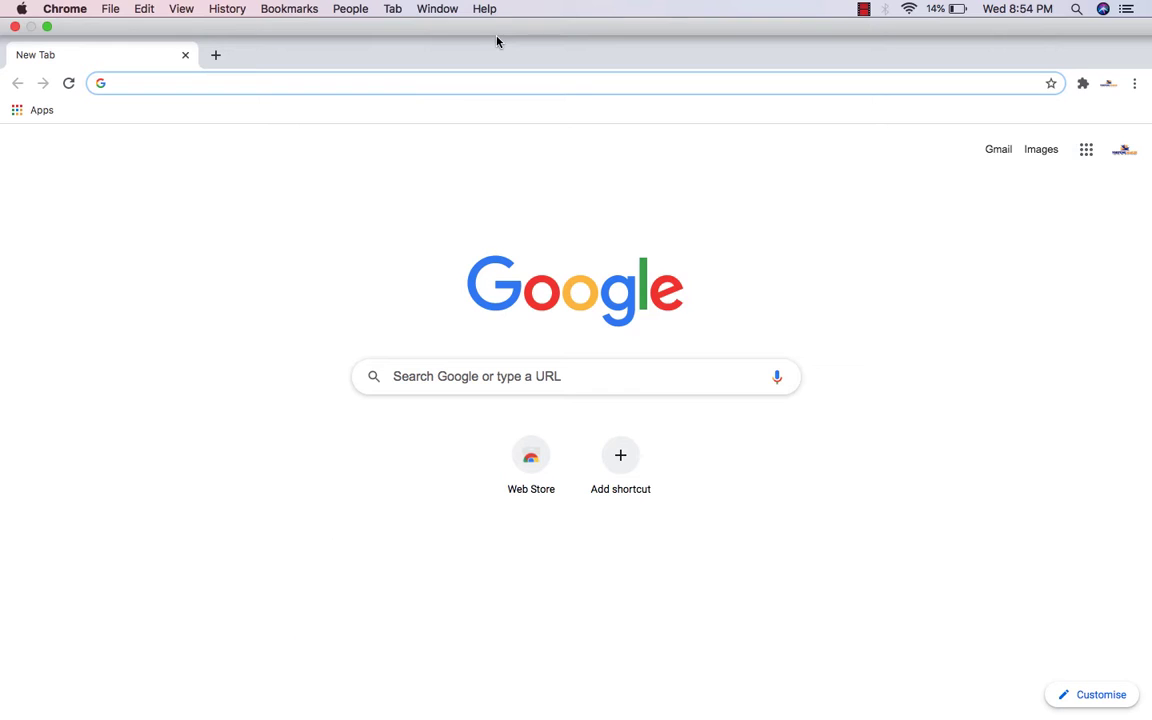
# - Search Google for 'tronlink pro' by typing 'TRon' and picking the suggestion
pyautogui.write('TRon')
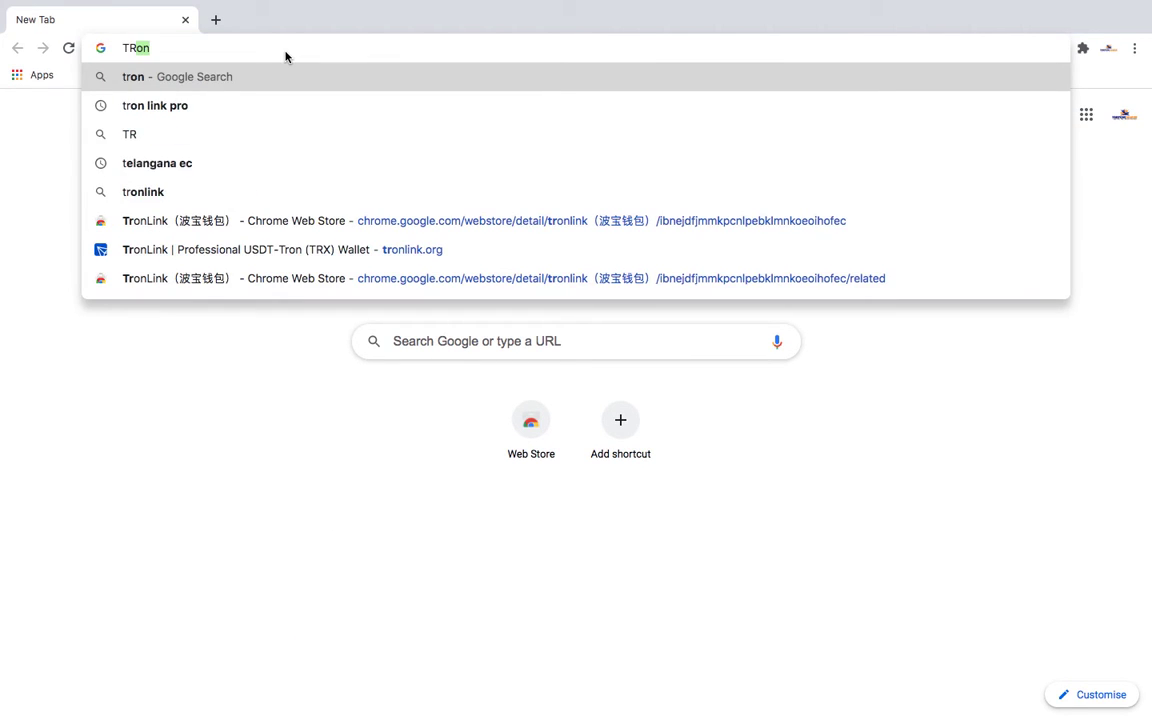
pyautogui.click(155, 105)
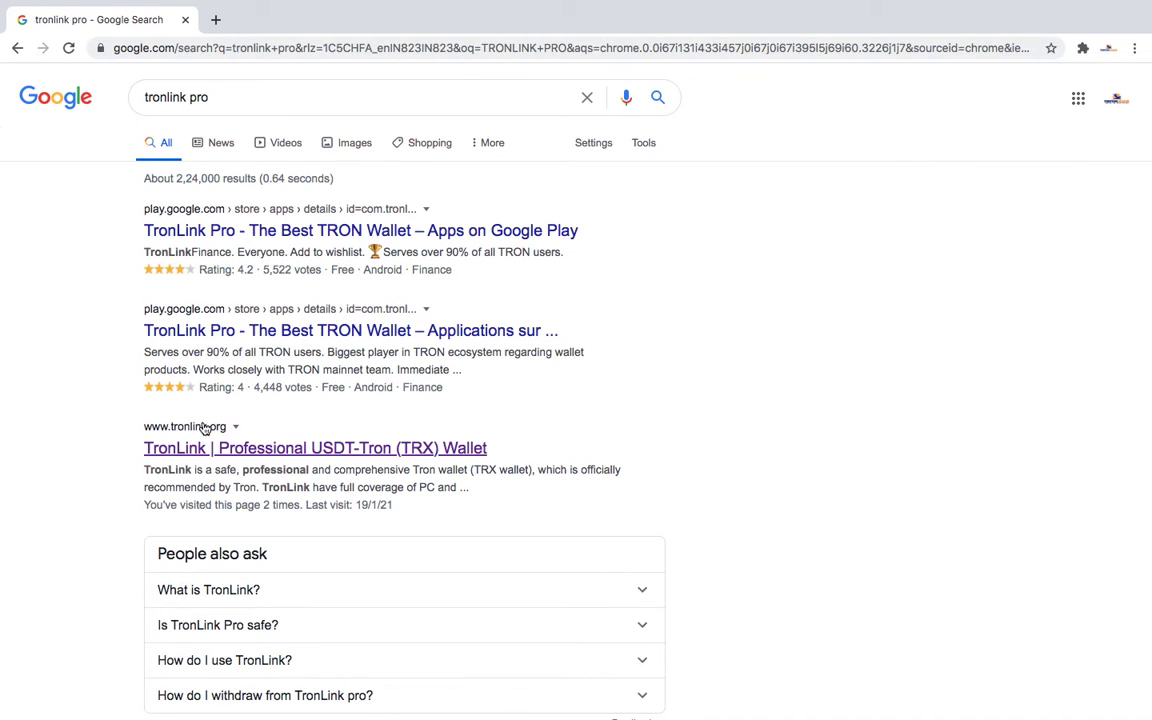
# - Open tronlink.org and view its Android, iOS, and Chrome Extension download options
pyautogui.click(315, 447)
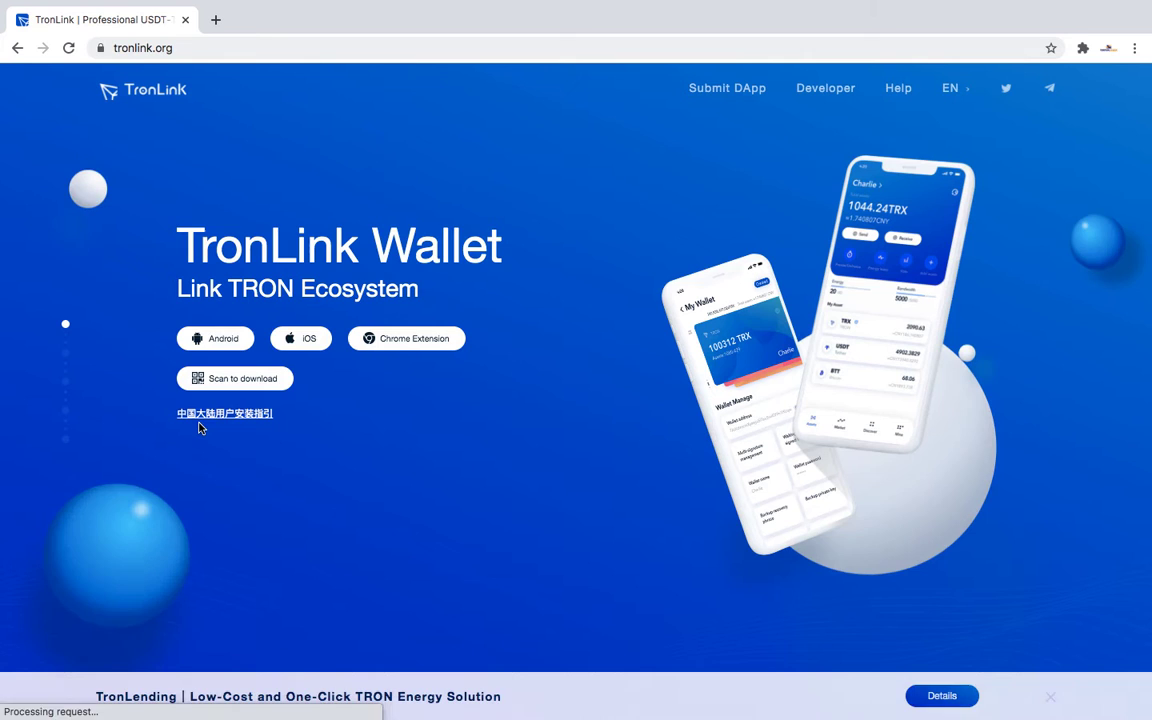
pyautogui.click(215, 338)
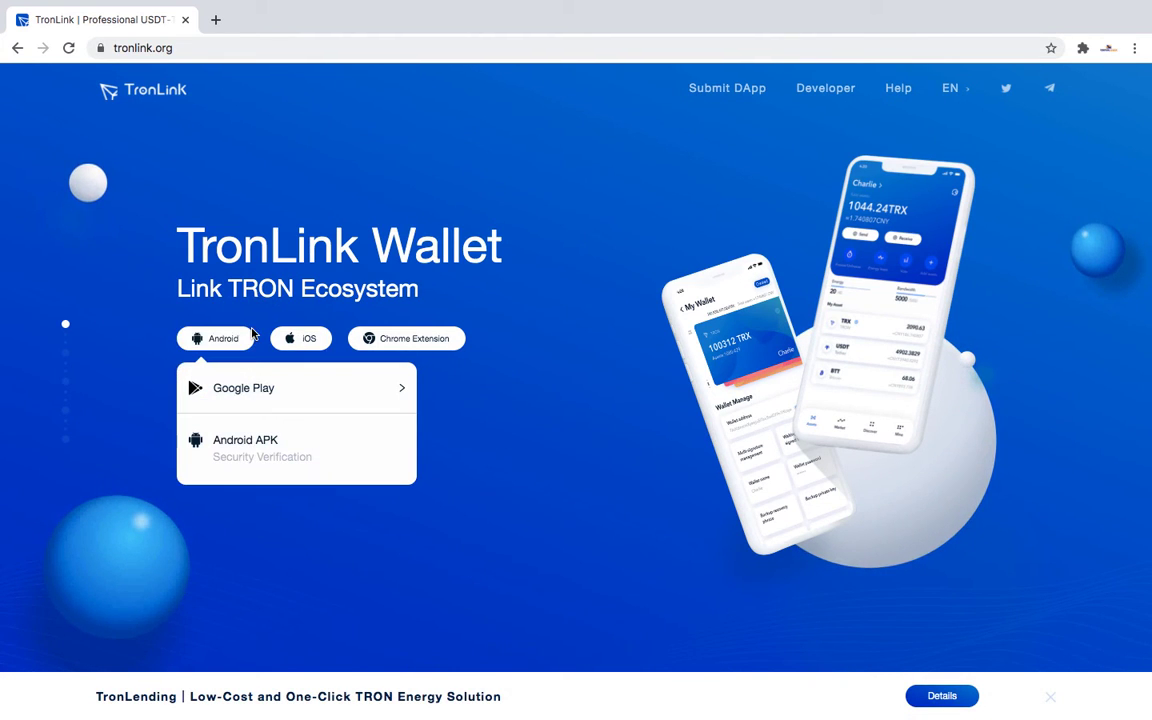
pyautogui.click(301, 338)
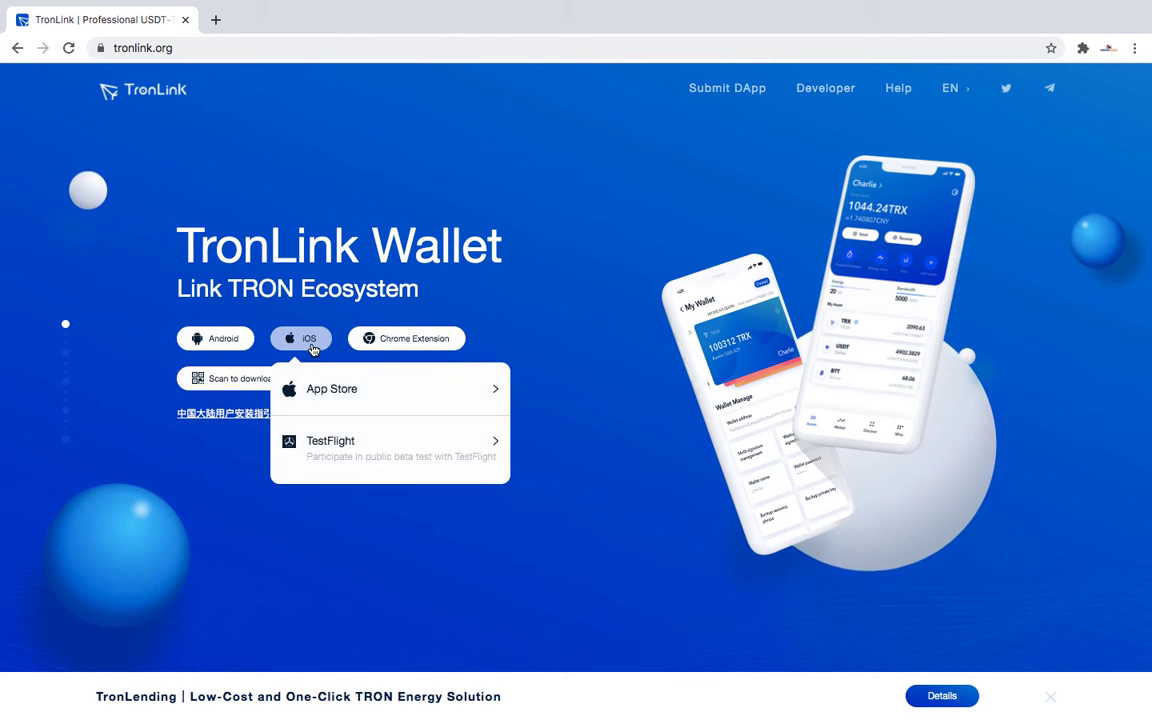
pyautogui.moveTo(535, 352)
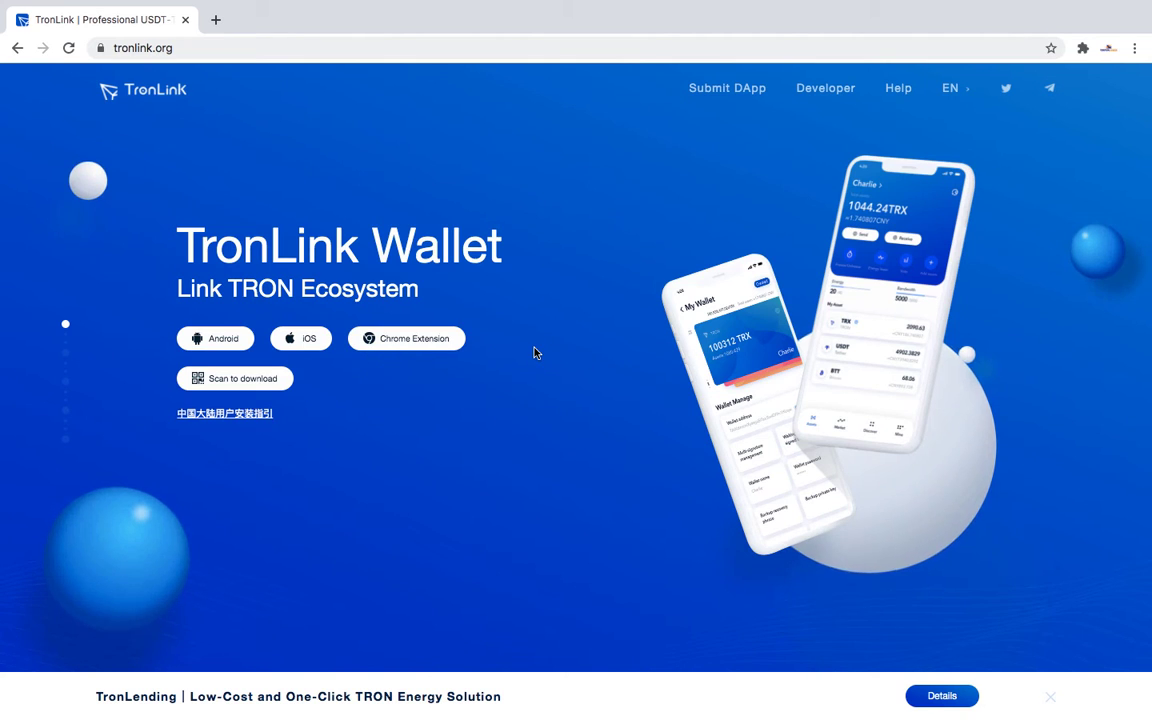
pyautogui.click(406, 338)
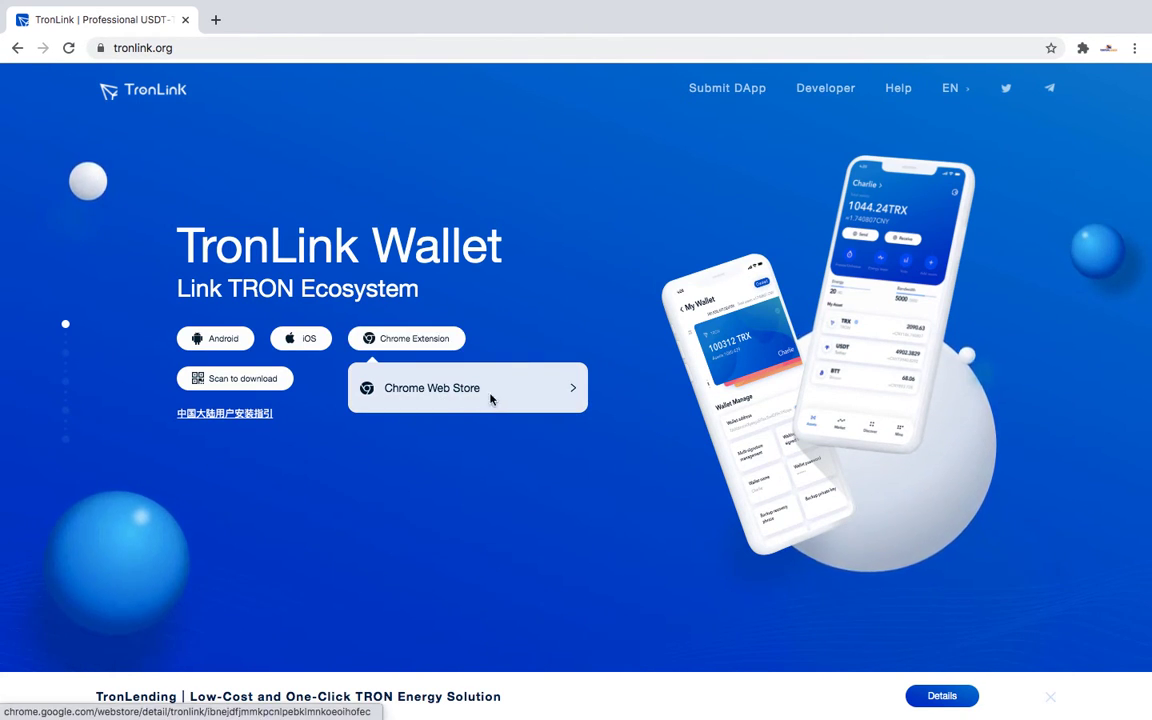
# - Add TronLink from the Chrome Web Store, dismiss the notice, and list installed extensions
pyautogui.click(432, 388)
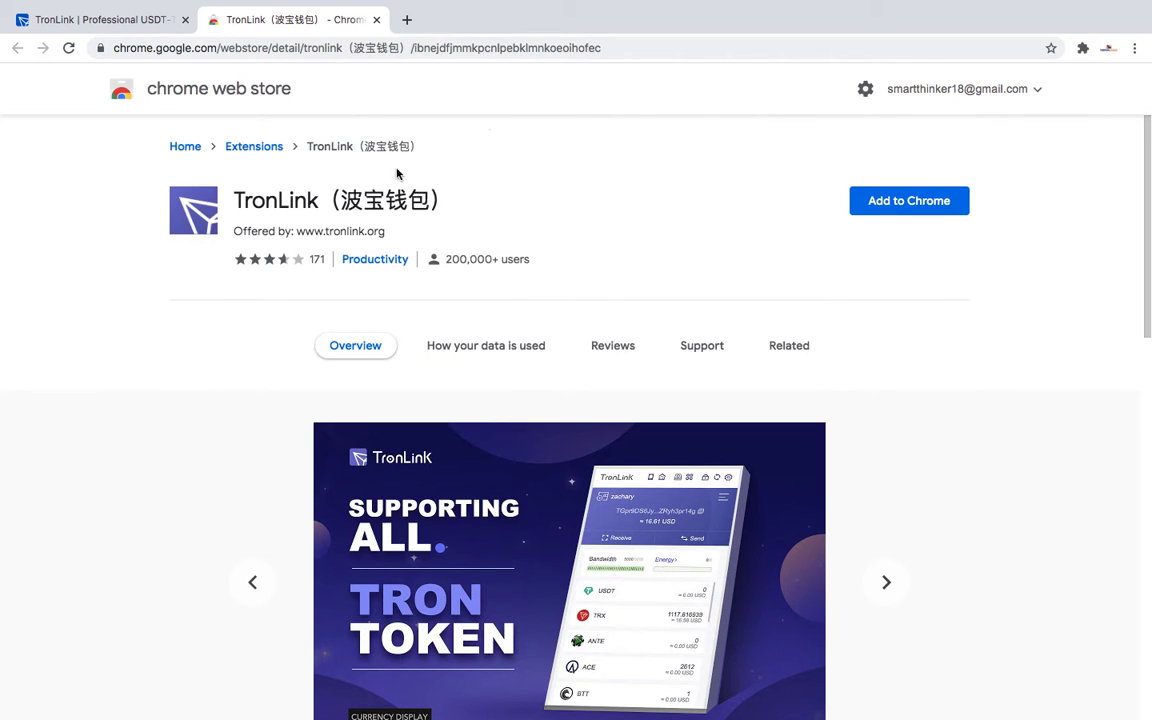
pyautogui.click(908, 200)
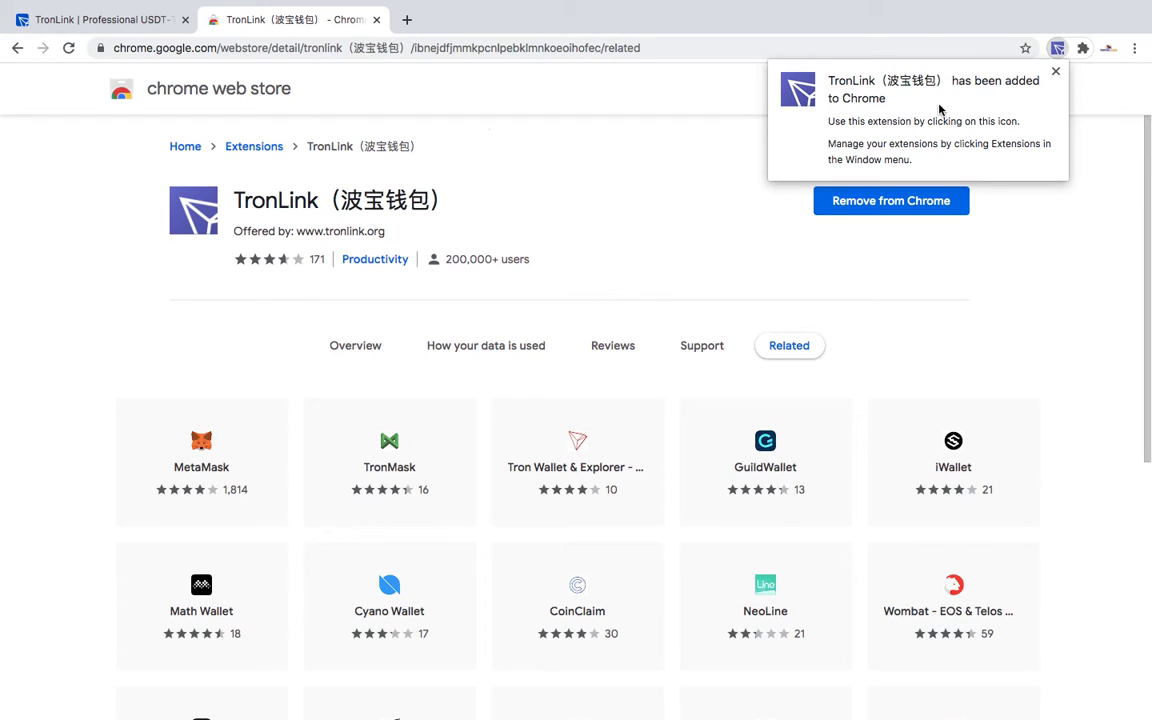
pyautogui.click(1055, 71)
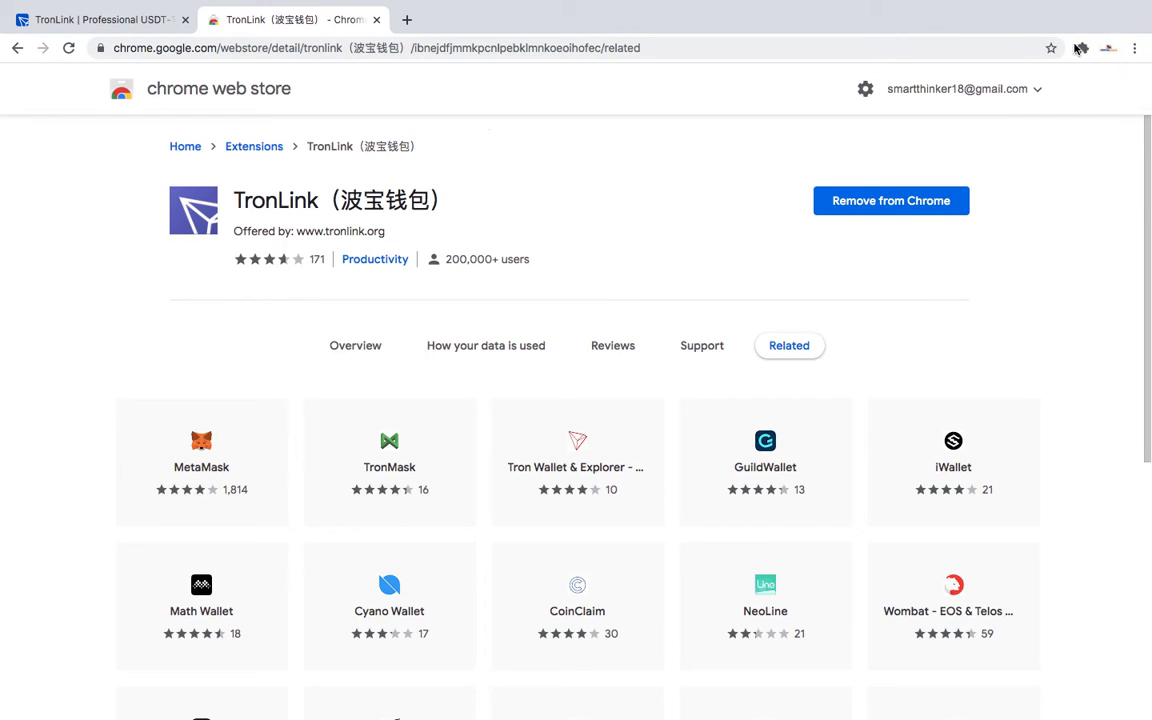
pyautogui.click(1081, 48)
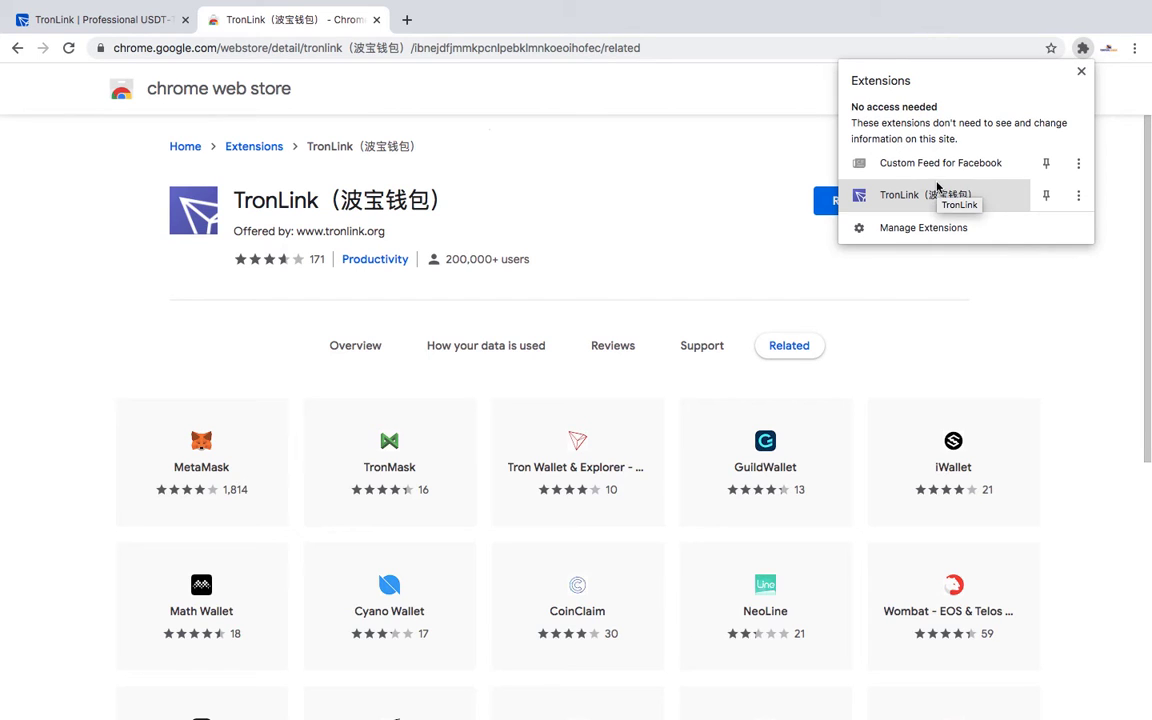
# - Launch TronLink, accept the cookie notice, and submit a confirmed wallet password
pyautogui.click(898, 194)
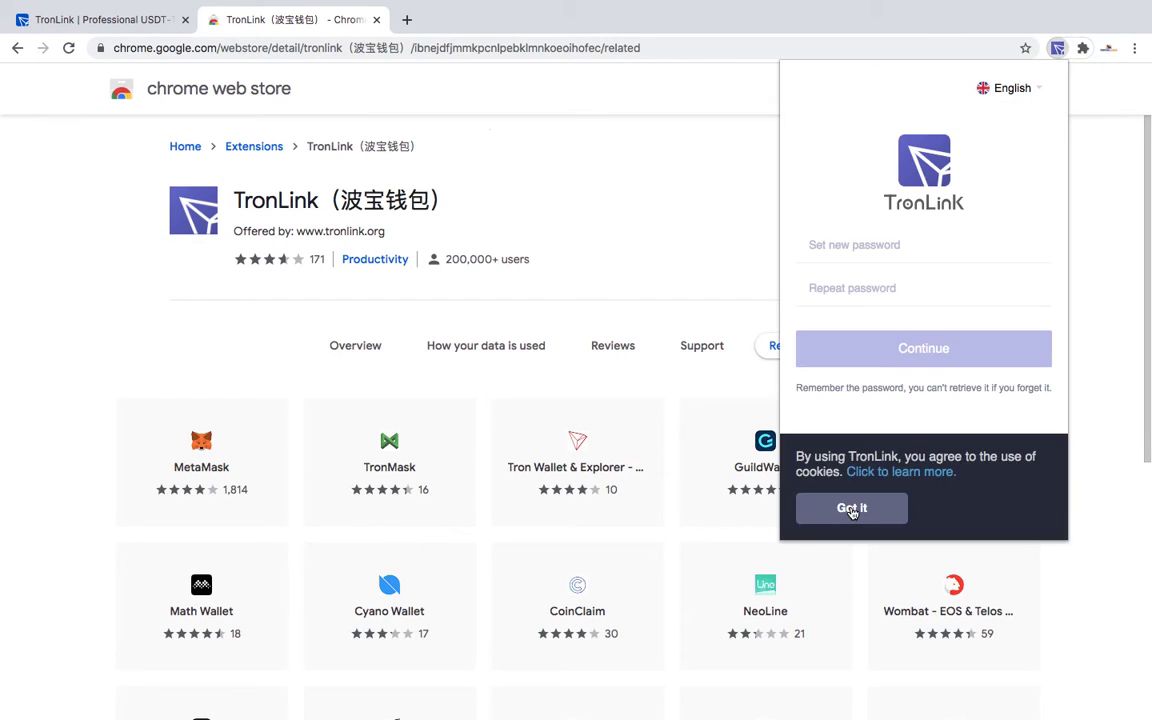
pyautogui.click(851, 508)
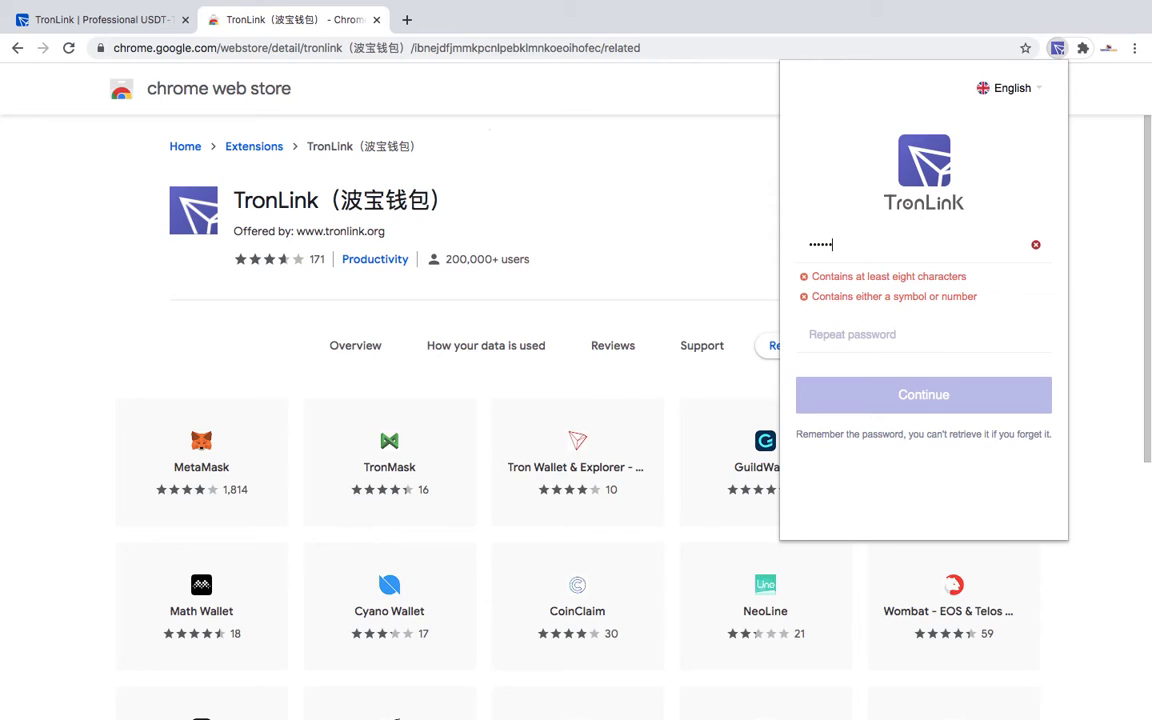
pyautogui.press('BackSpace')
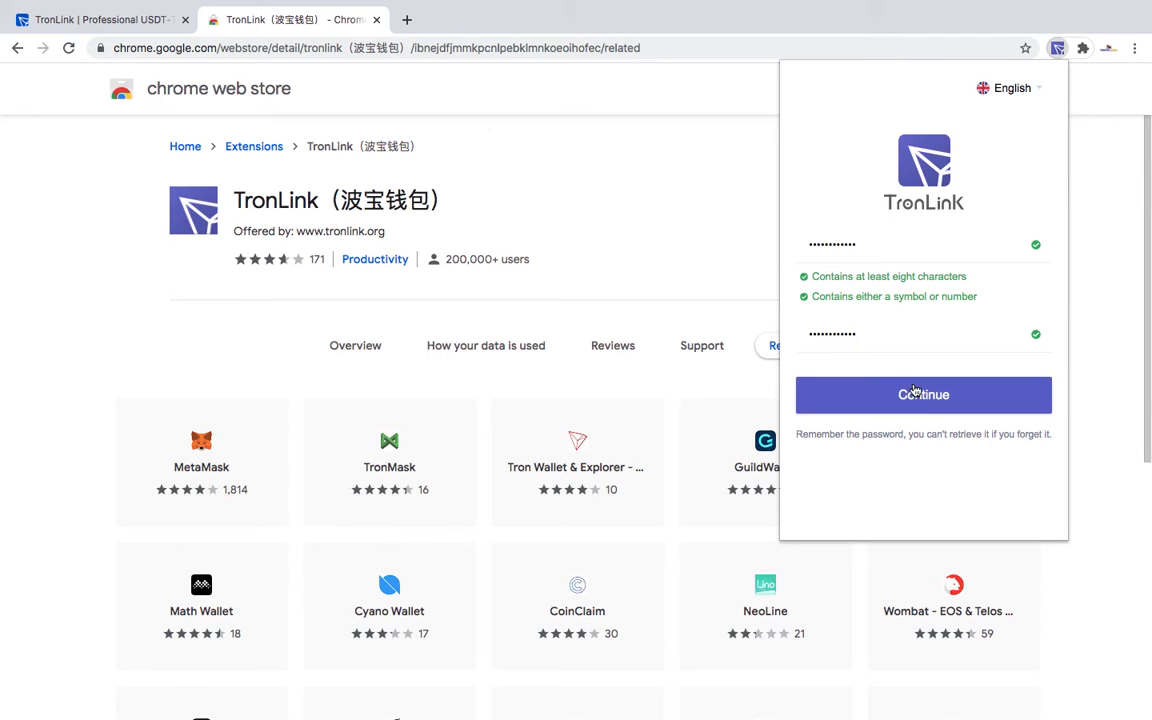
pyautogui.click(923, 394)
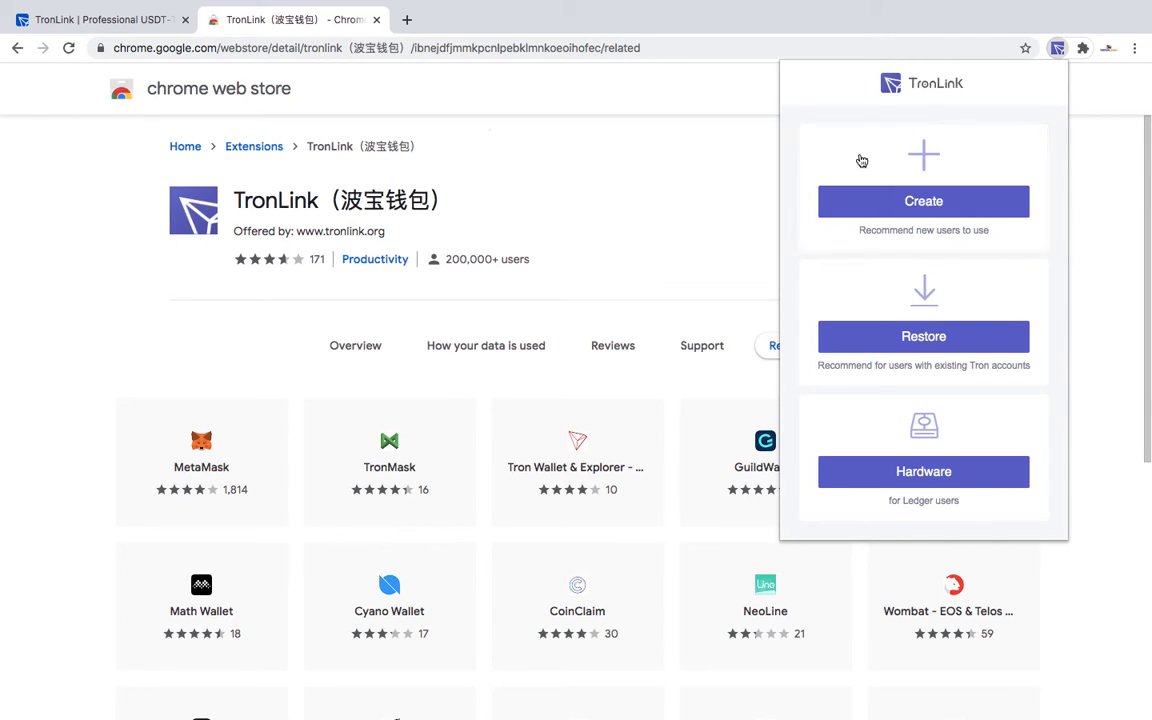
pyautogui.moveTo(969, 345)
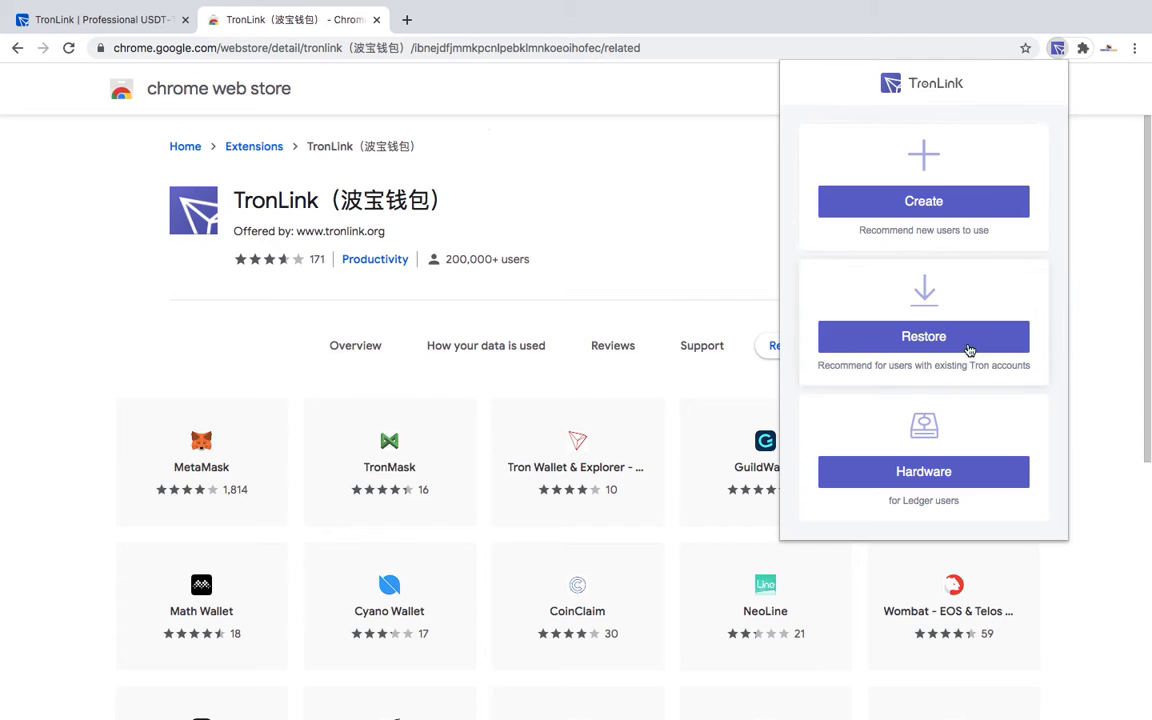
pyautogui.moveTo(940, 230)
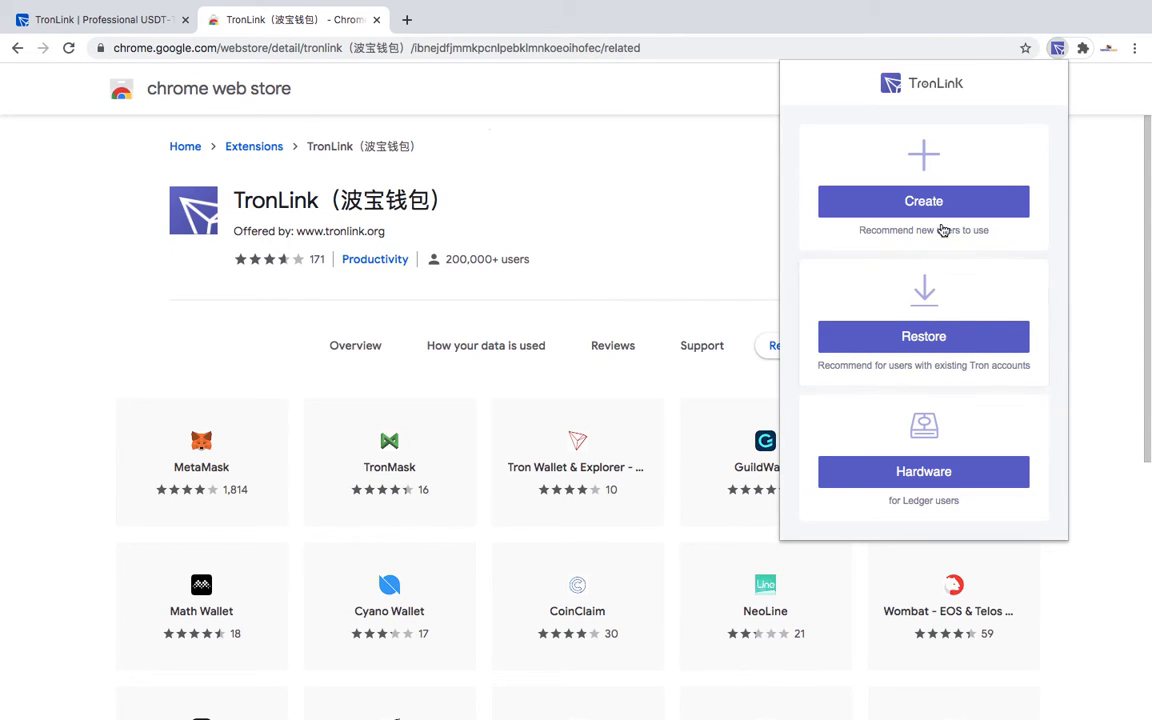
pyautogui.moveTo(923, 336)
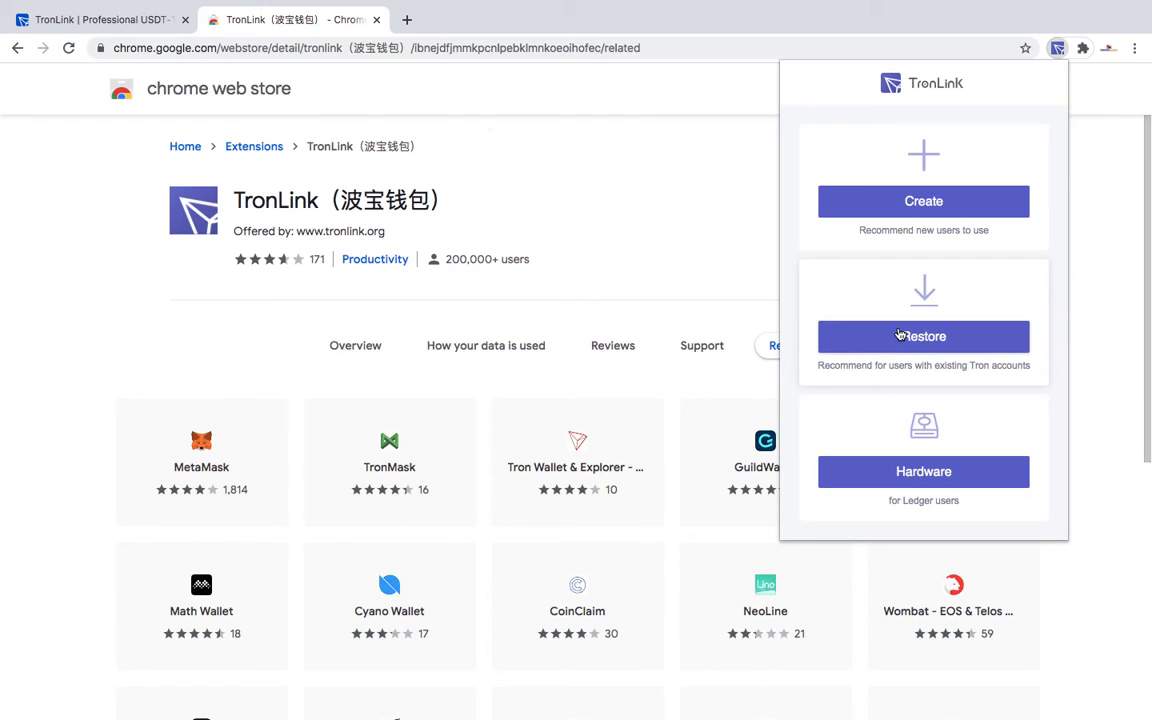
pyautogui.moveTo(905, 338)
pyautogui.write('D')
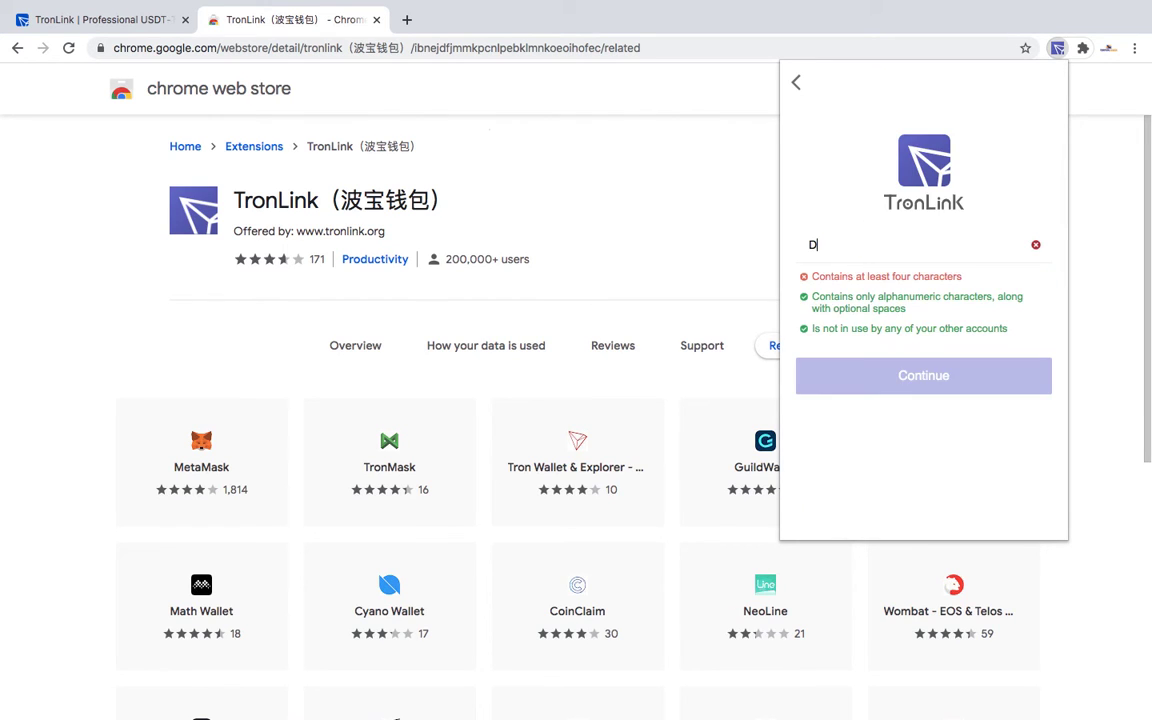
# - Name the account DEMO, preview private-key import, then back out to create-or-restore
pyautogui.write('EMO')
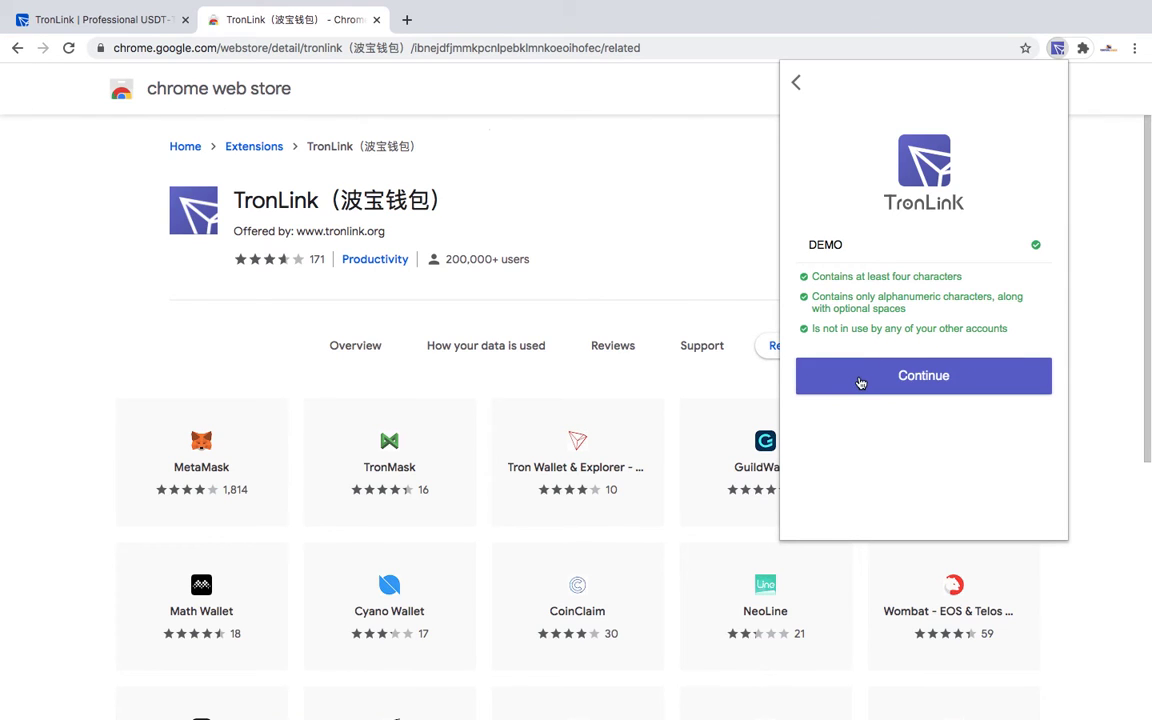
pyautogui.click(923, 375)
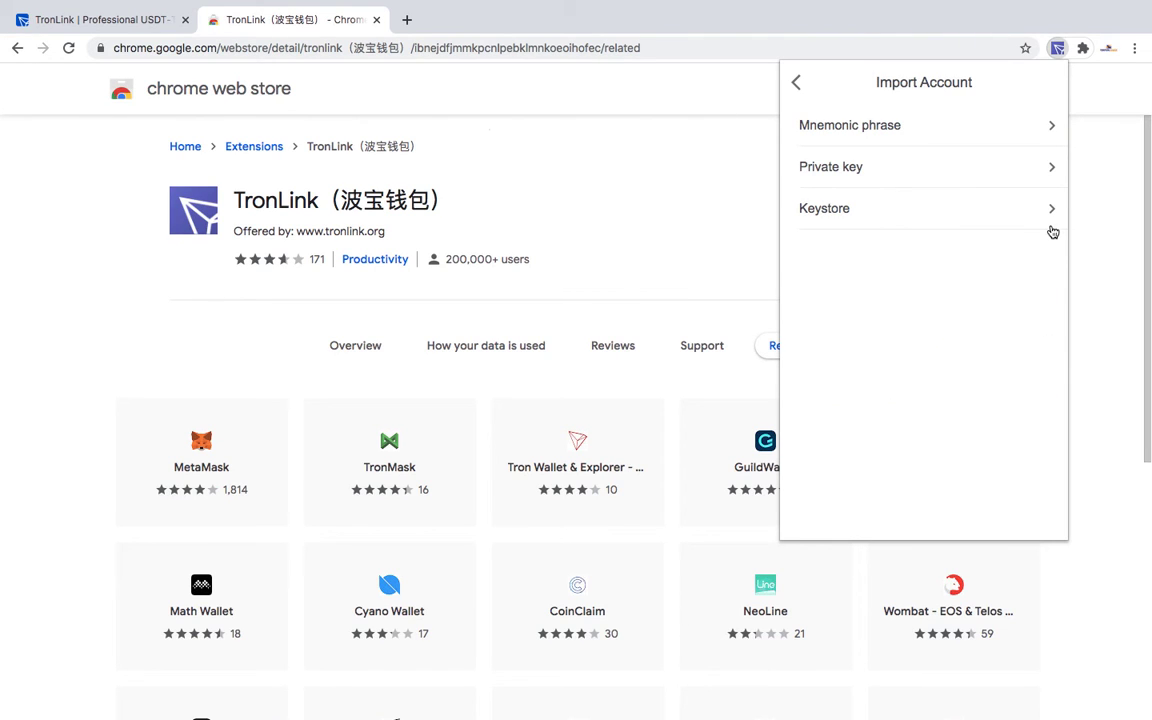
pyautogui.click(849, 125)
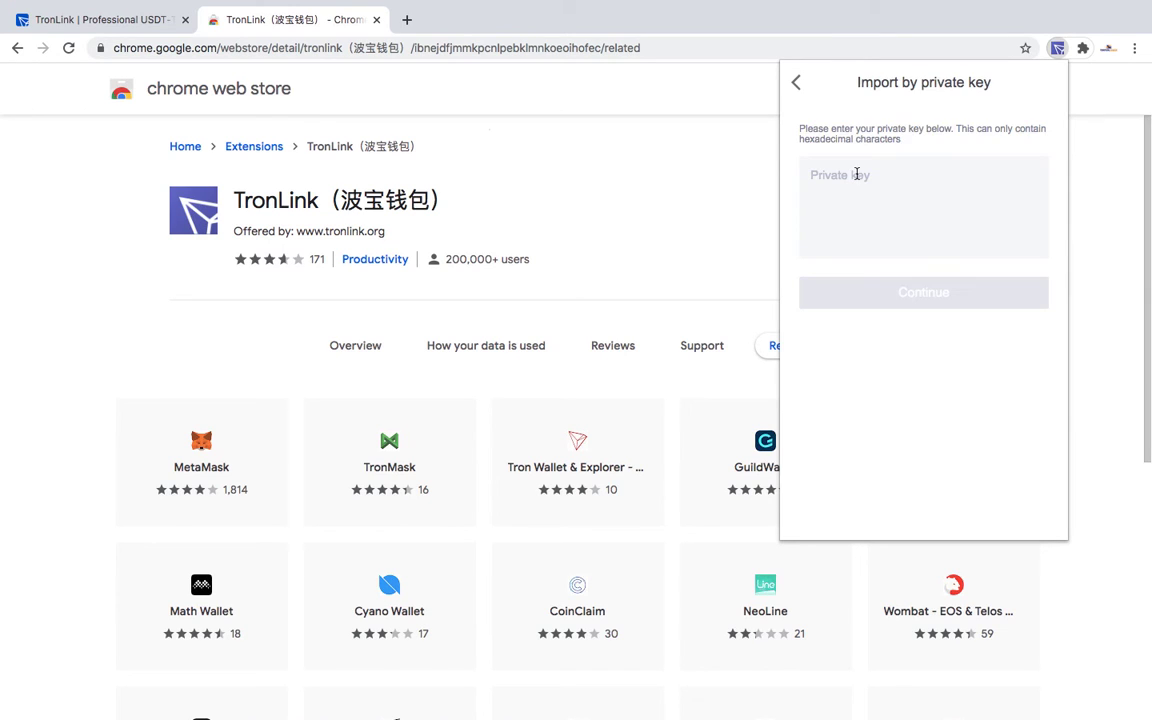
pyautogui.click(795, 82)
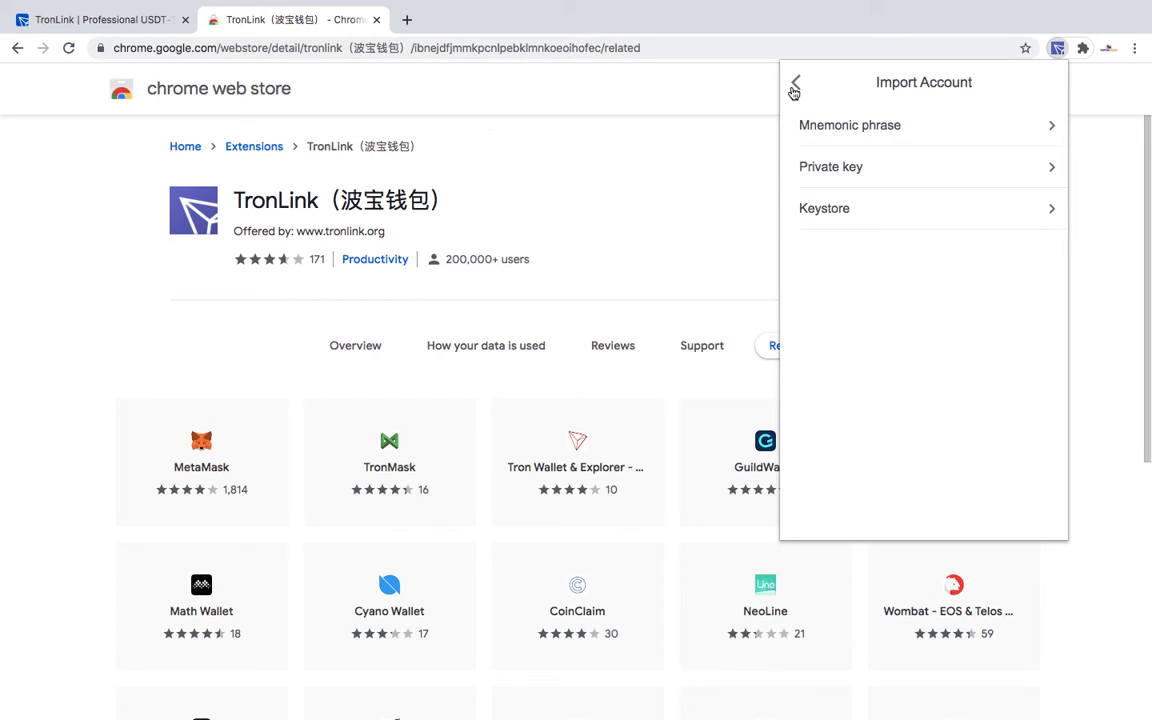
pyautogui.click(830, 166)
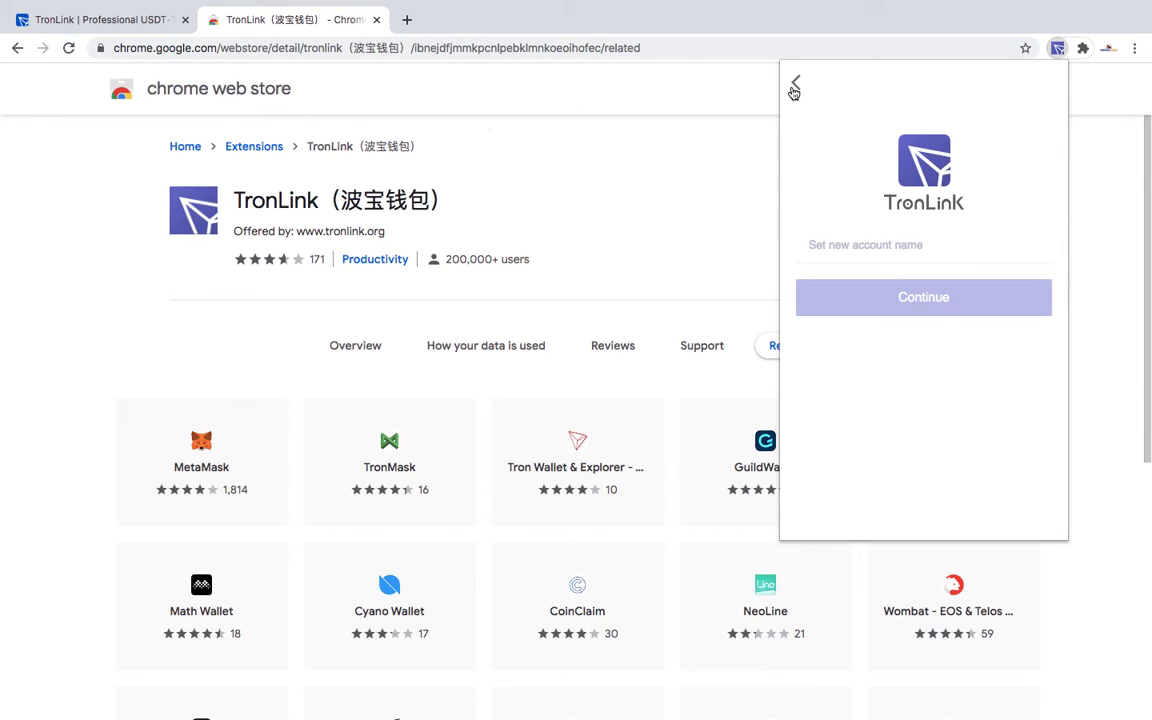
pyautogui.click(794, 87)
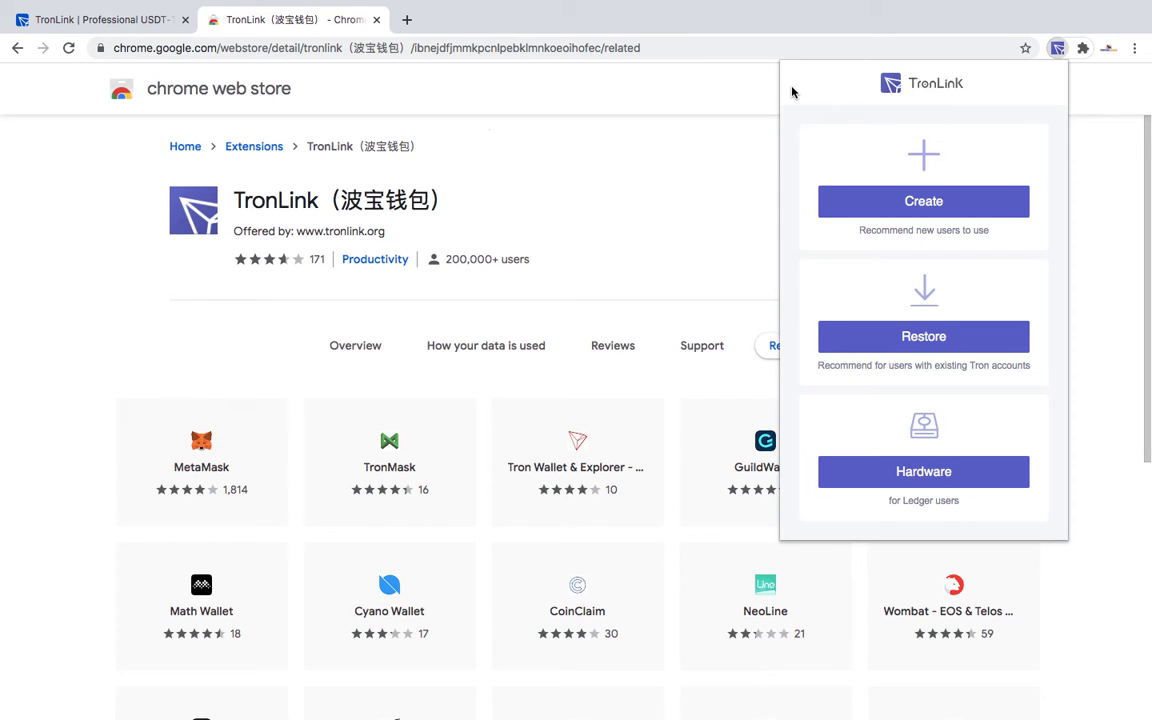
pyautogui.moveTo(946, 215)
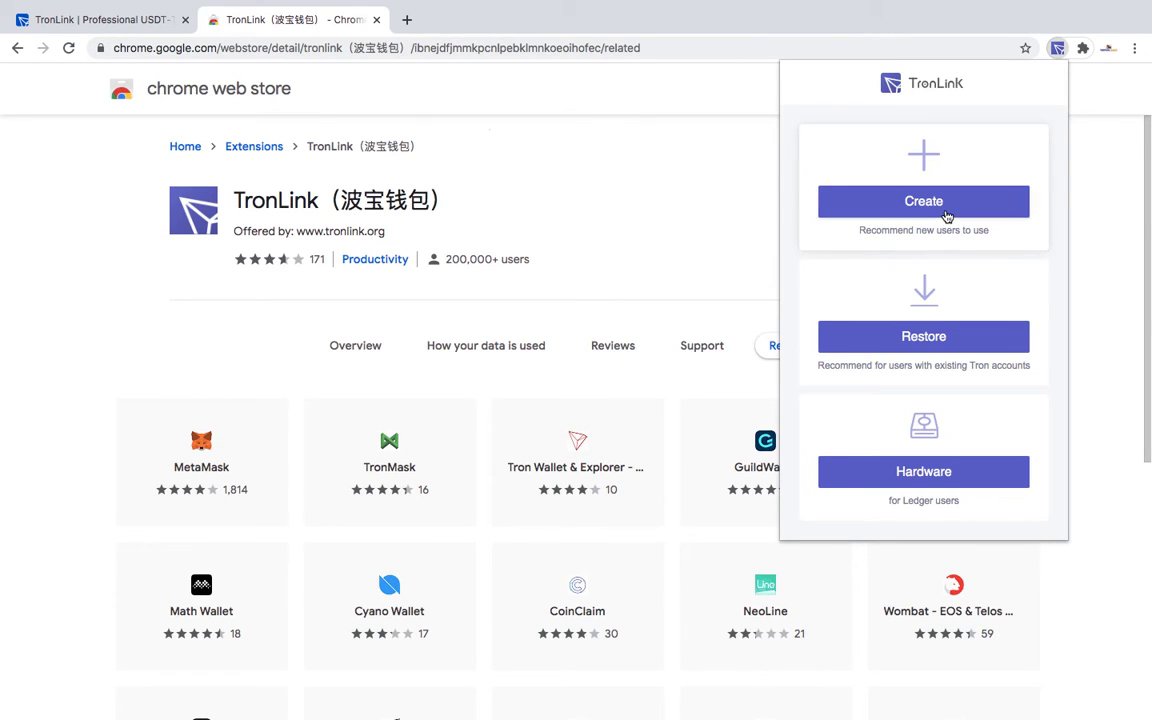
# - Enter a new account name and continue to the twelve-word recovery phrase
pyautogui.click(923, 201)
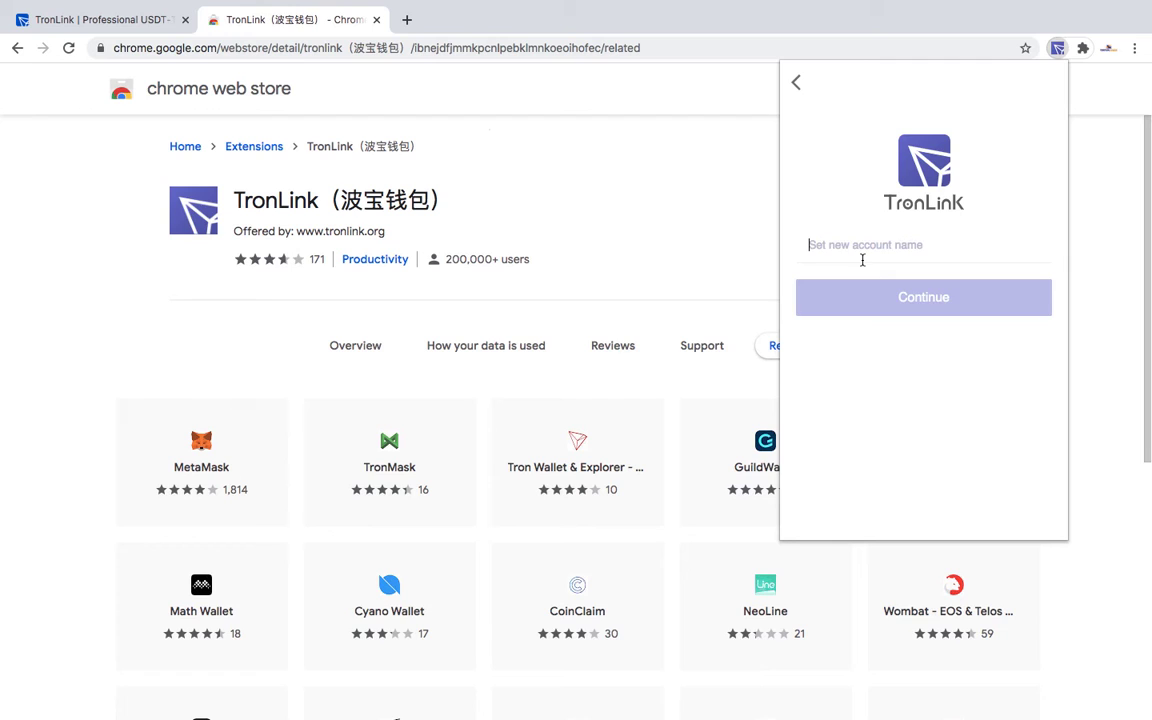
pyautogui.click(923, 297)
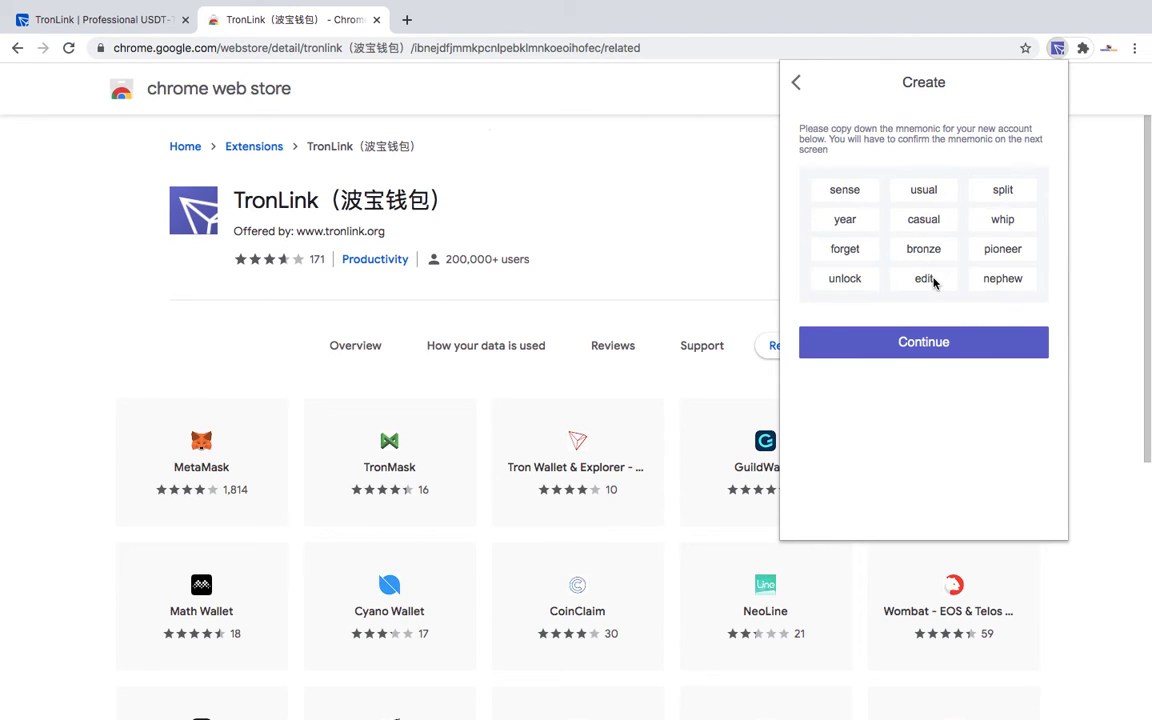
pyautogui.moveTo(981, 238)
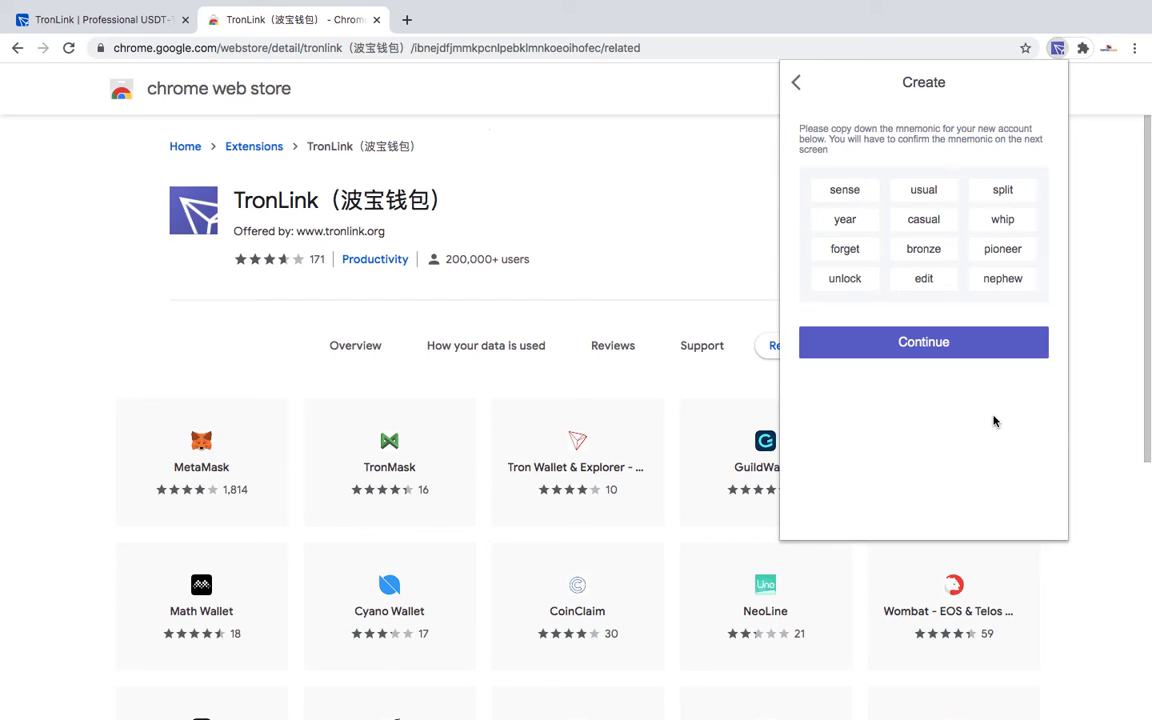
# - Move to mnemonic confirmation and pick the word chips in their original order
pyautogui.click(923, 341)
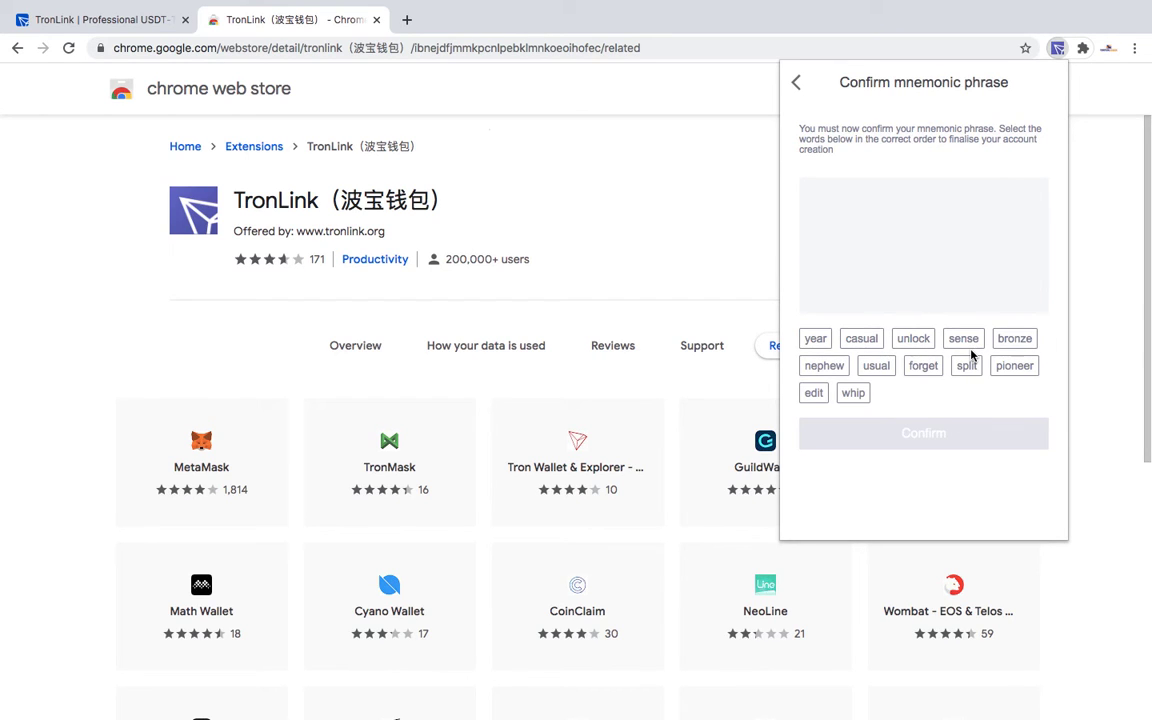
pyautogui.click(963, 338)
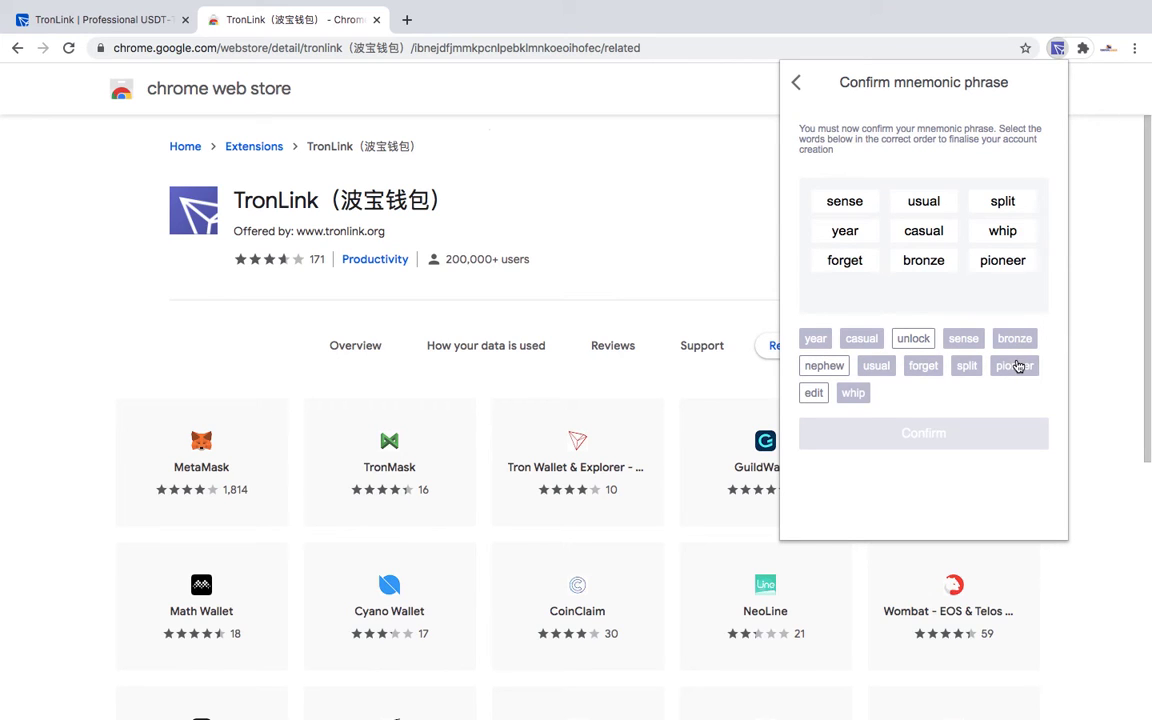
pyautogui.click(1014, 365)
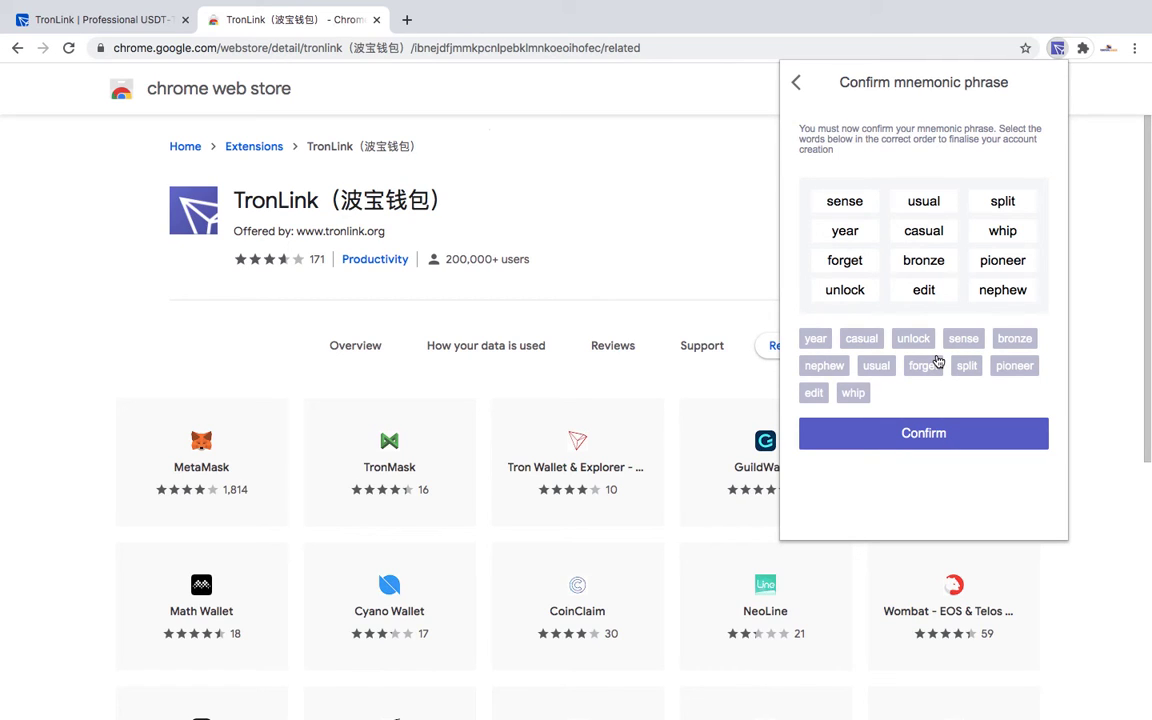
# - Confirm the mnemonic to create DEMO, copy its receiving address, and return home
pyautogui.click(922, 433)
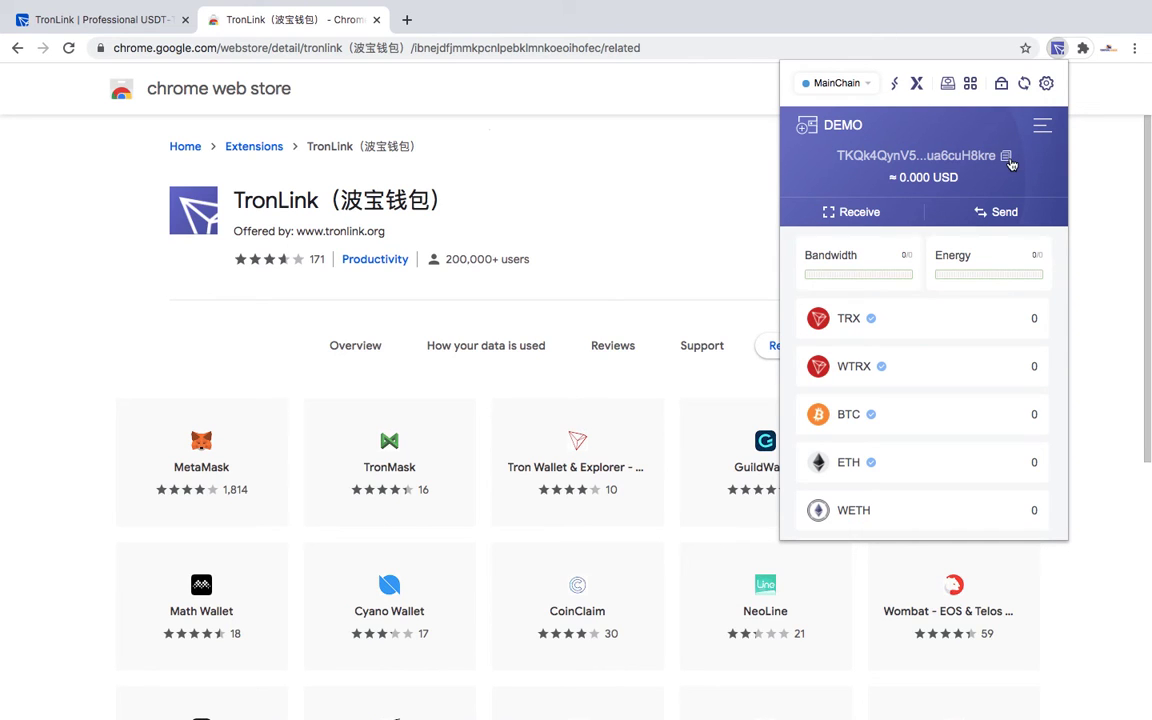
pyautogui.moveTo(876, 199)
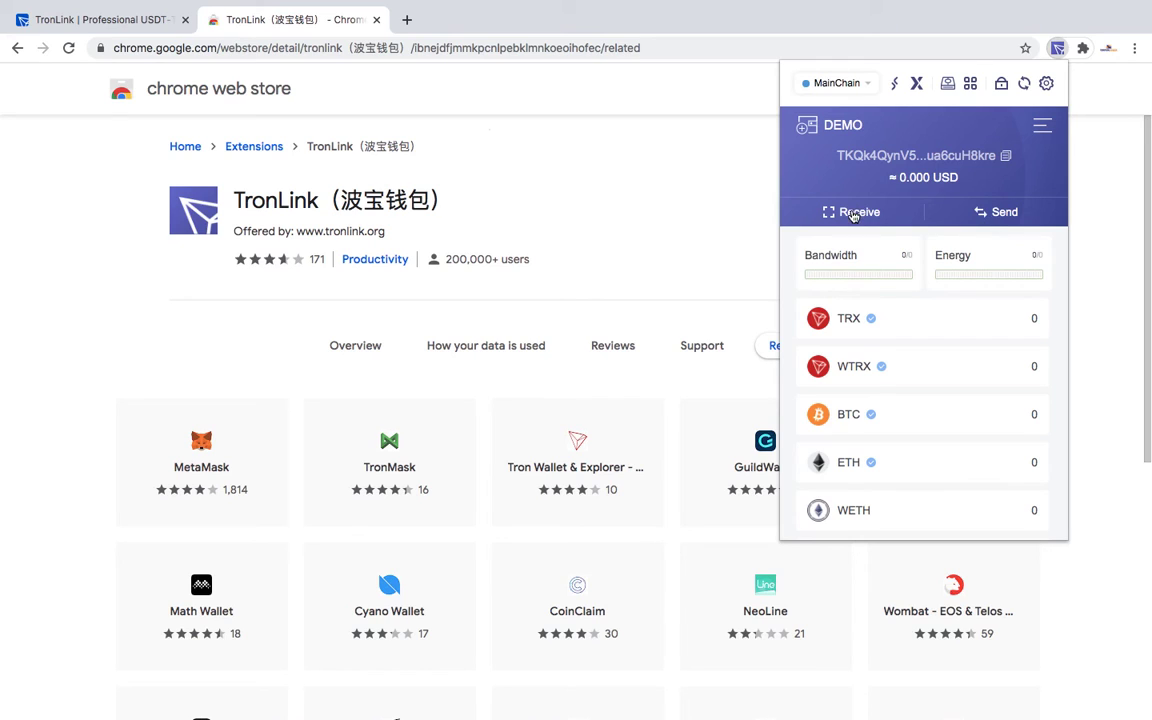
pyautogui.click(852, 212)
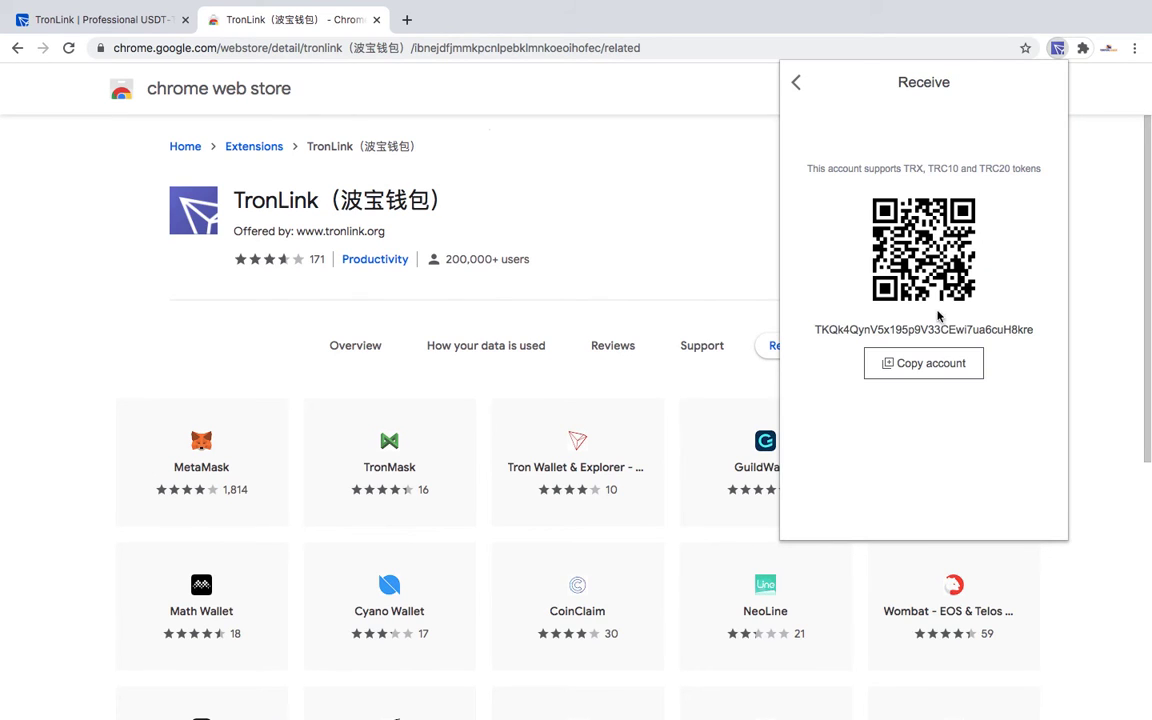
pyautogui.click(923, 363)
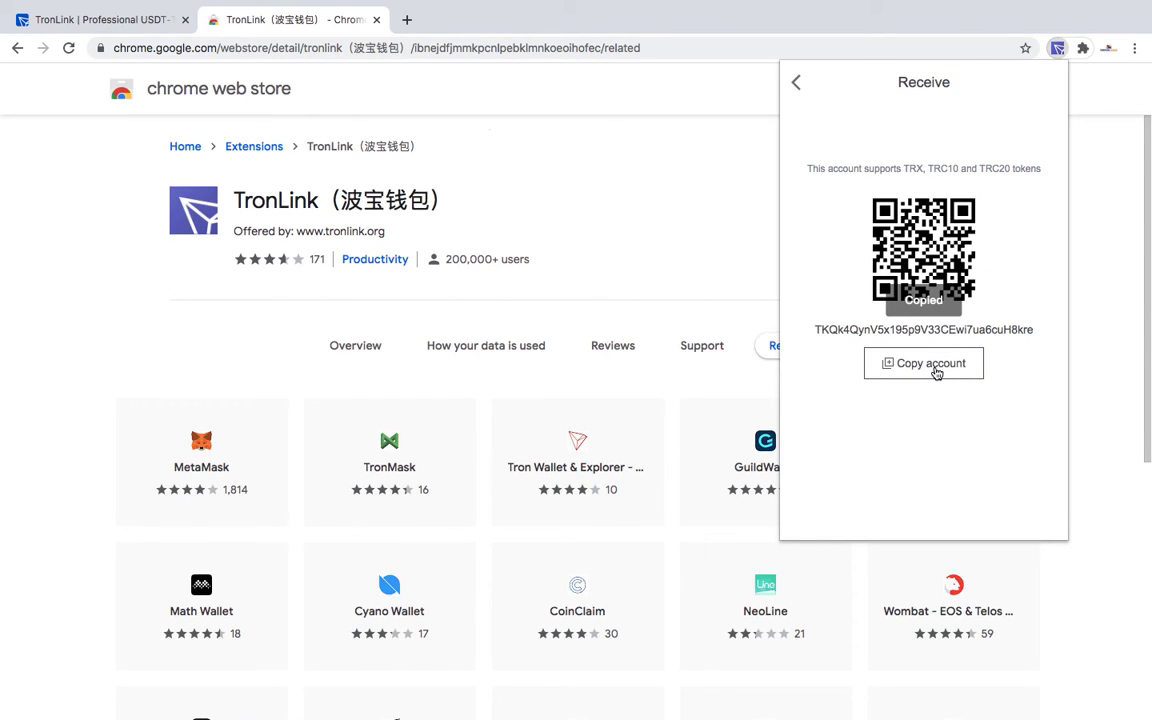
pyautogui.click(796, 82)
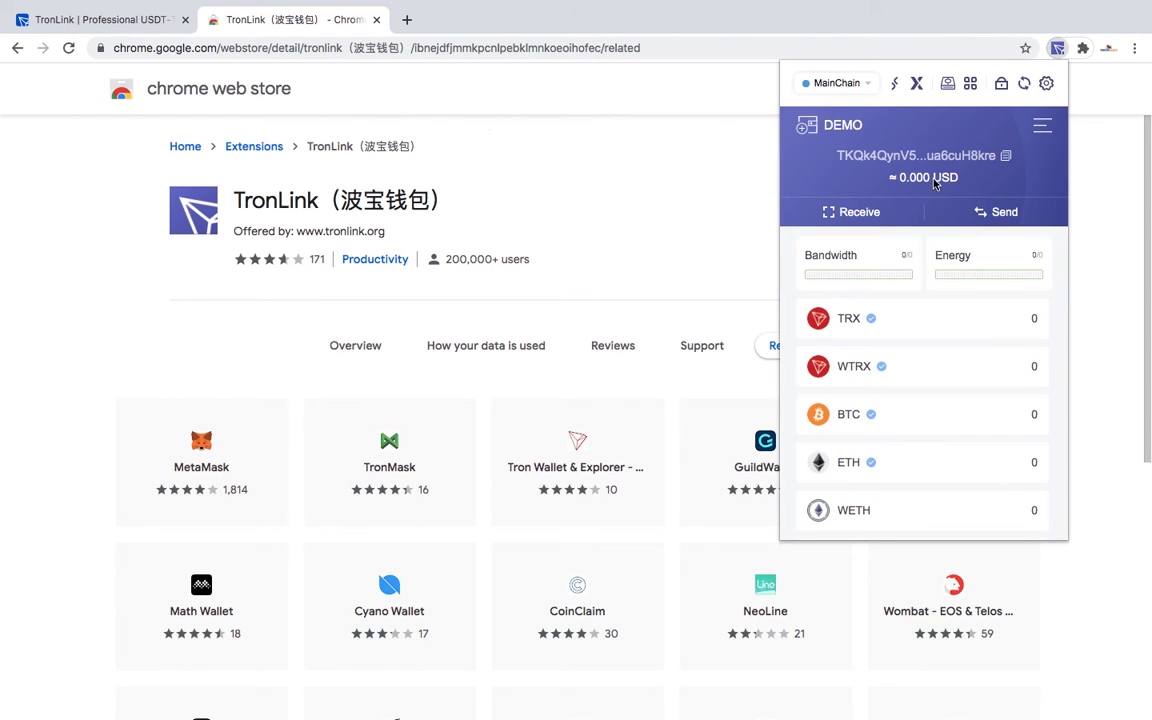
pyautogui.click(996, 211)
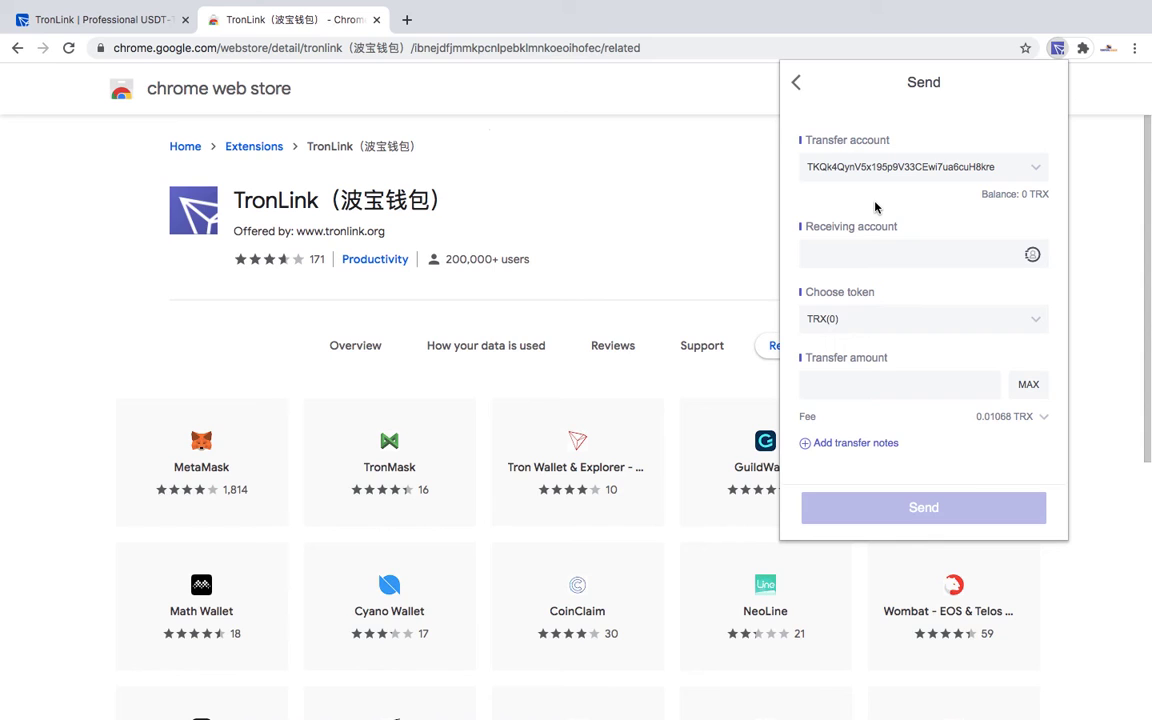
pyautogui.click(900, 254)
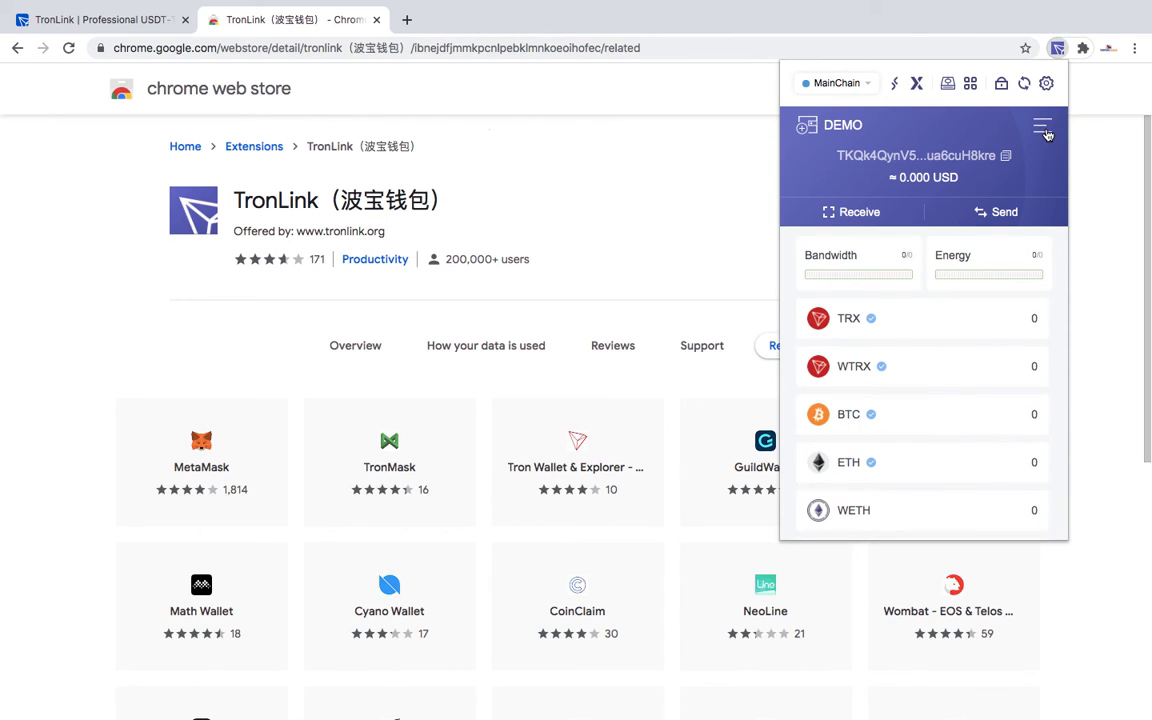
# - Export the DEMO account with its password, view the mnemonic phrase, then go back
pyautogui.click(1042, 127)
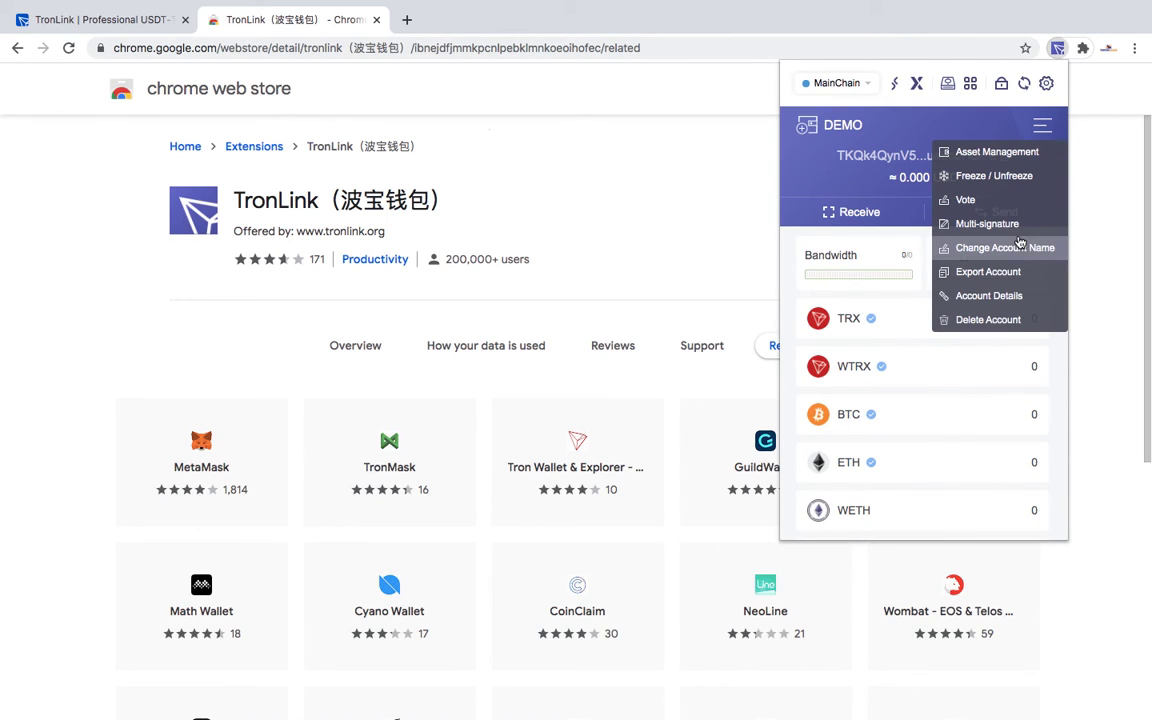
pyautogui.moveTo(988, 271)
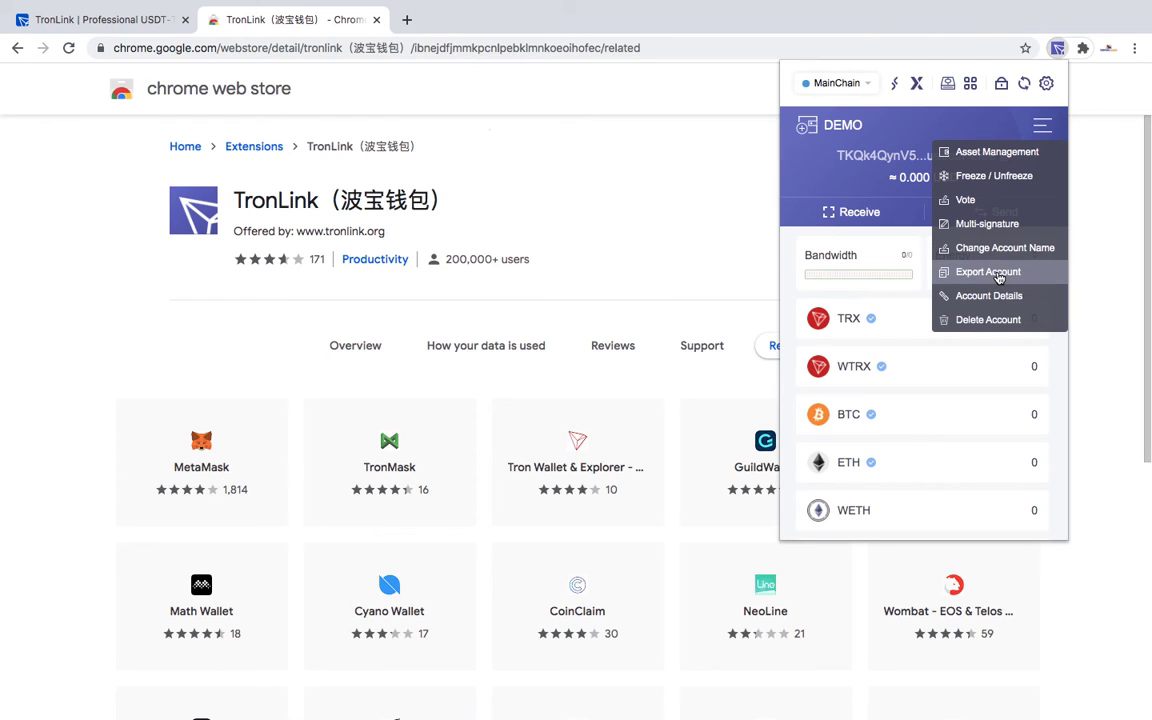
pyautogui.click(988, 271)
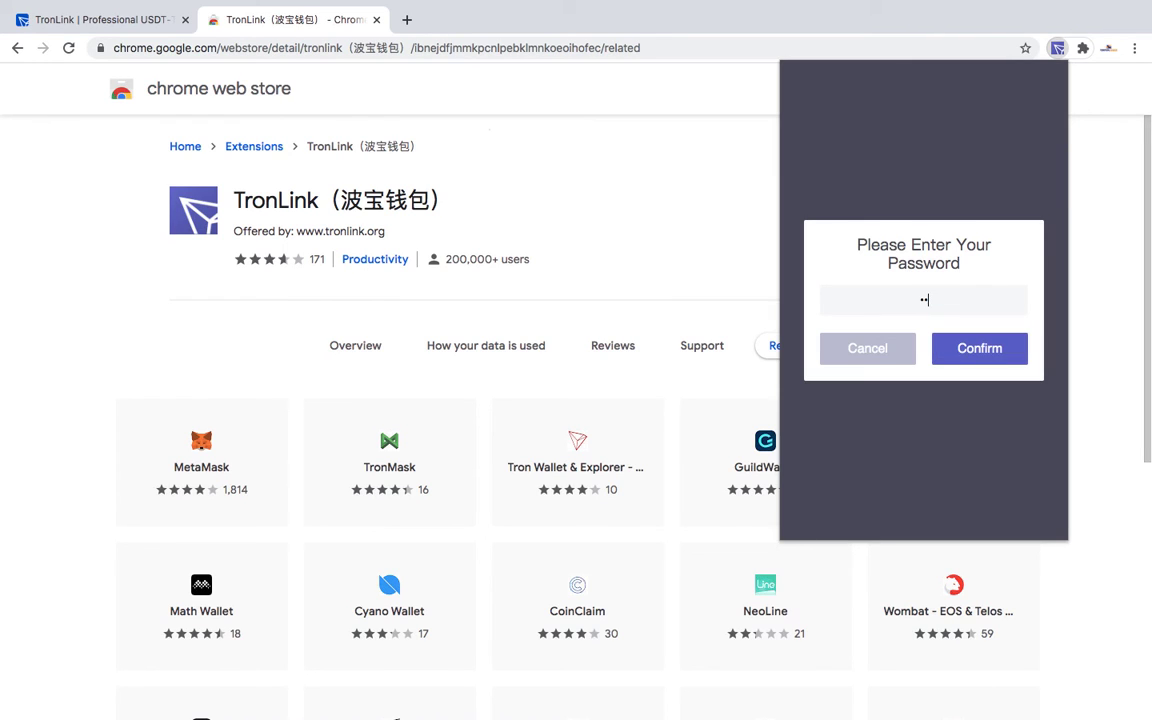
pyautogui.click(979, 348)
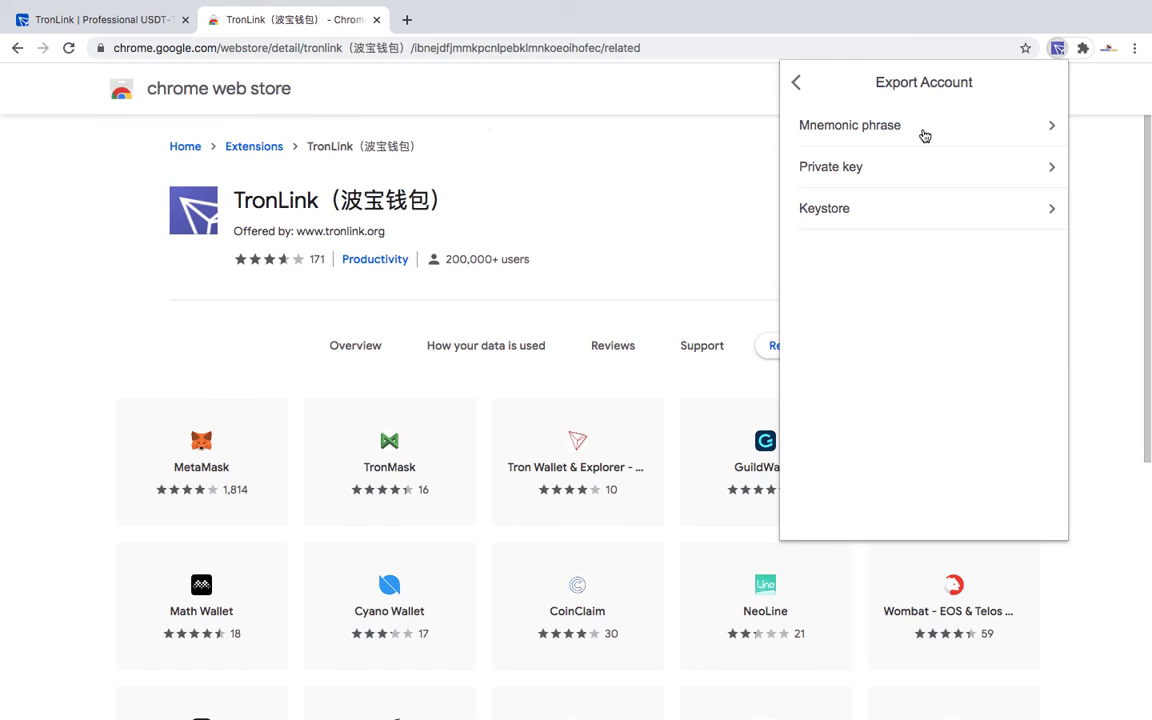
pyautogui.click(849, 125)
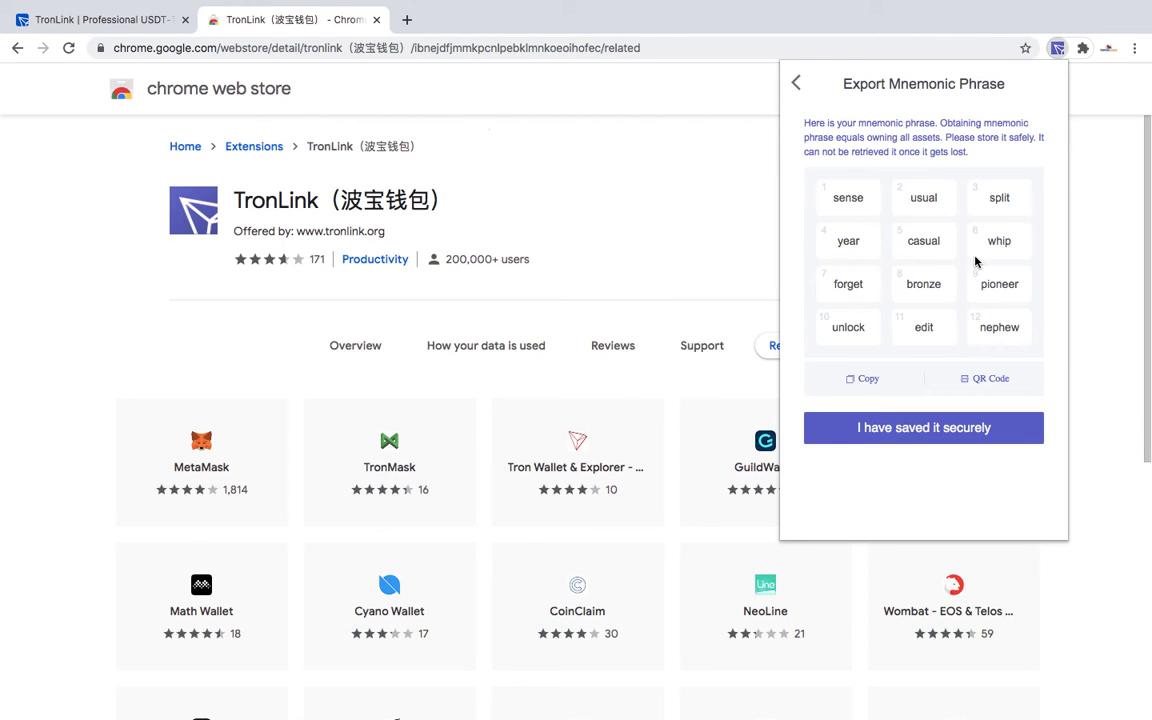
pyautogui.moveTo(1006, 270)
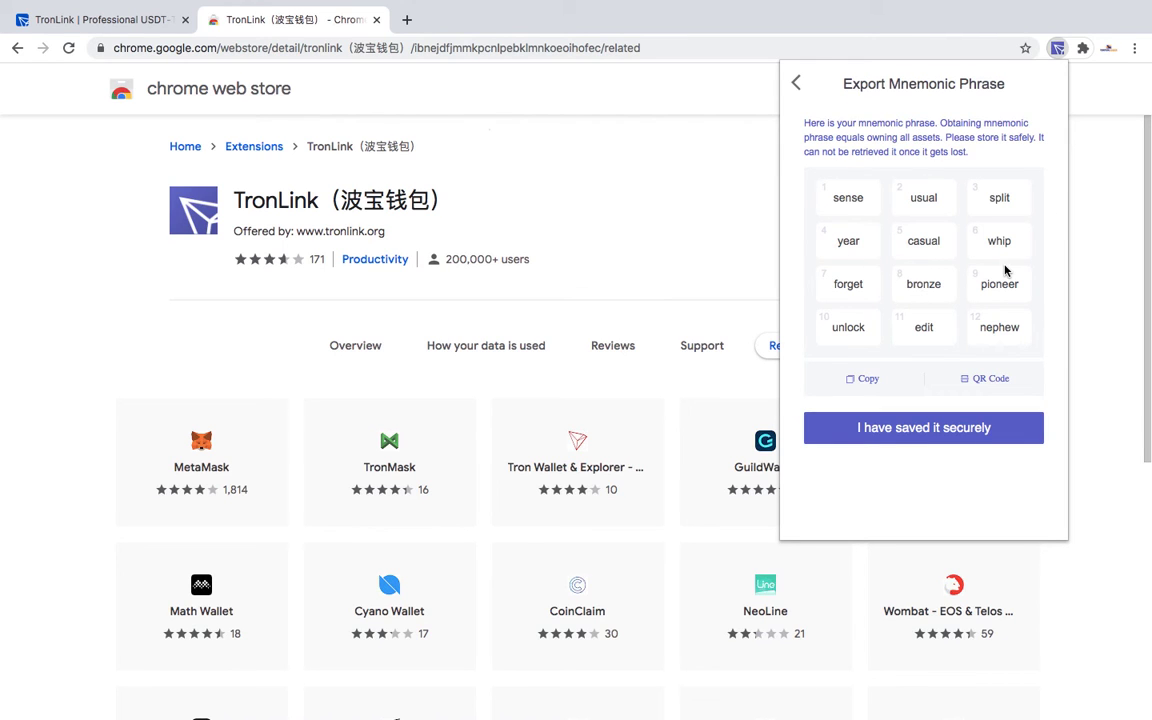
pyautogui.click(862, 378)
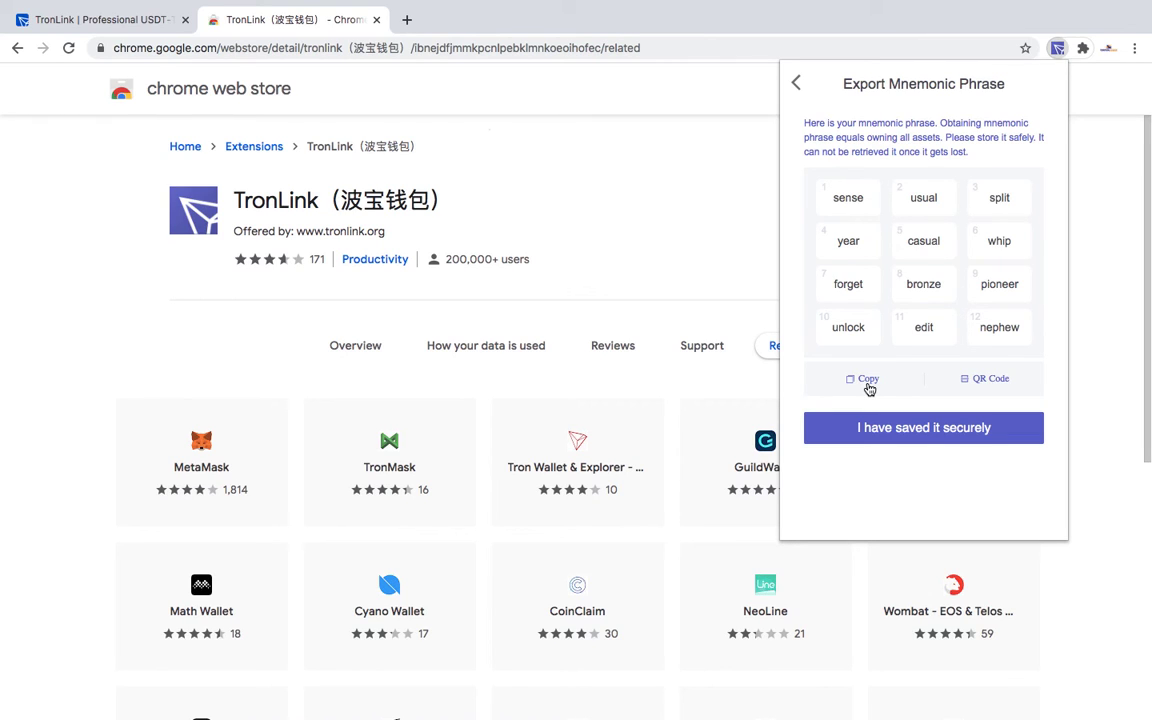
pyautogui.click(795, 84)
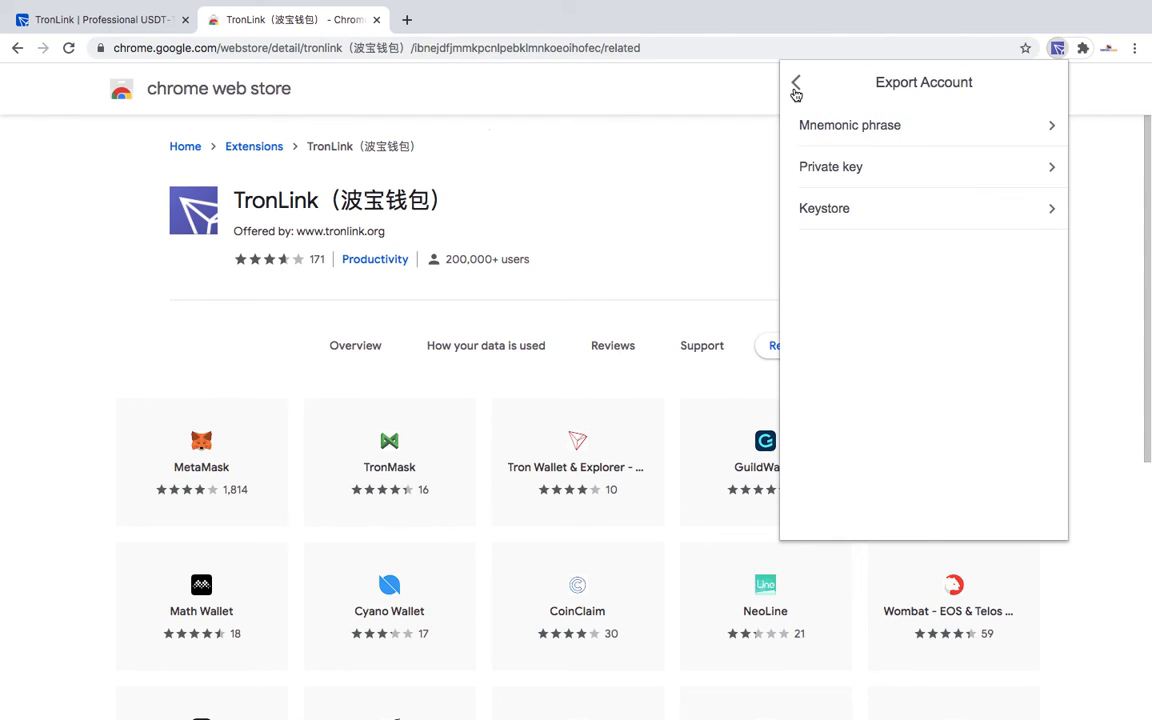
pyautogui.click(830, 166)
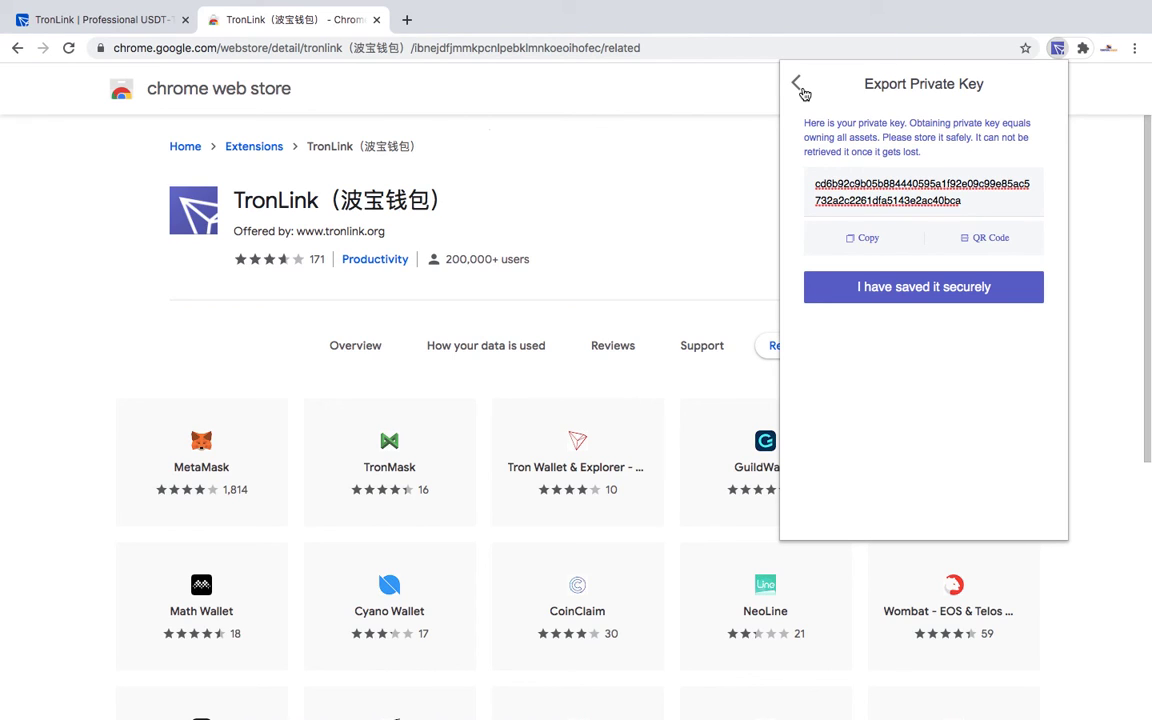
pyautogui.click(797, 84)
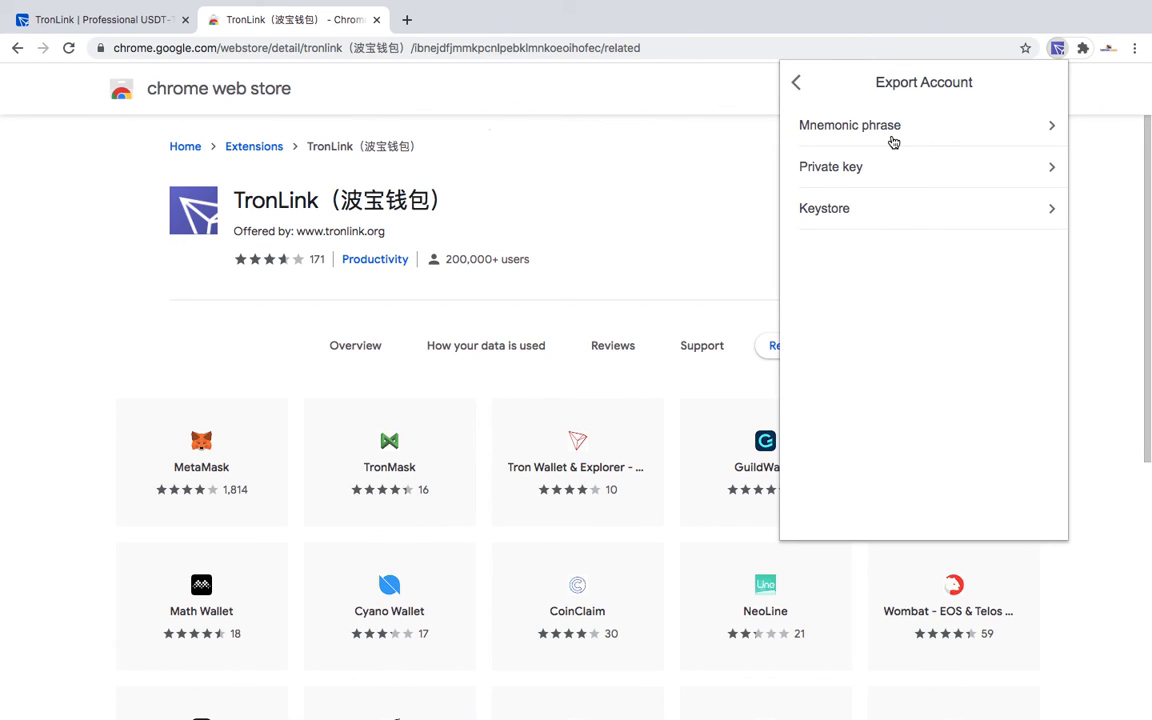
pyautogui.click(830, 166)
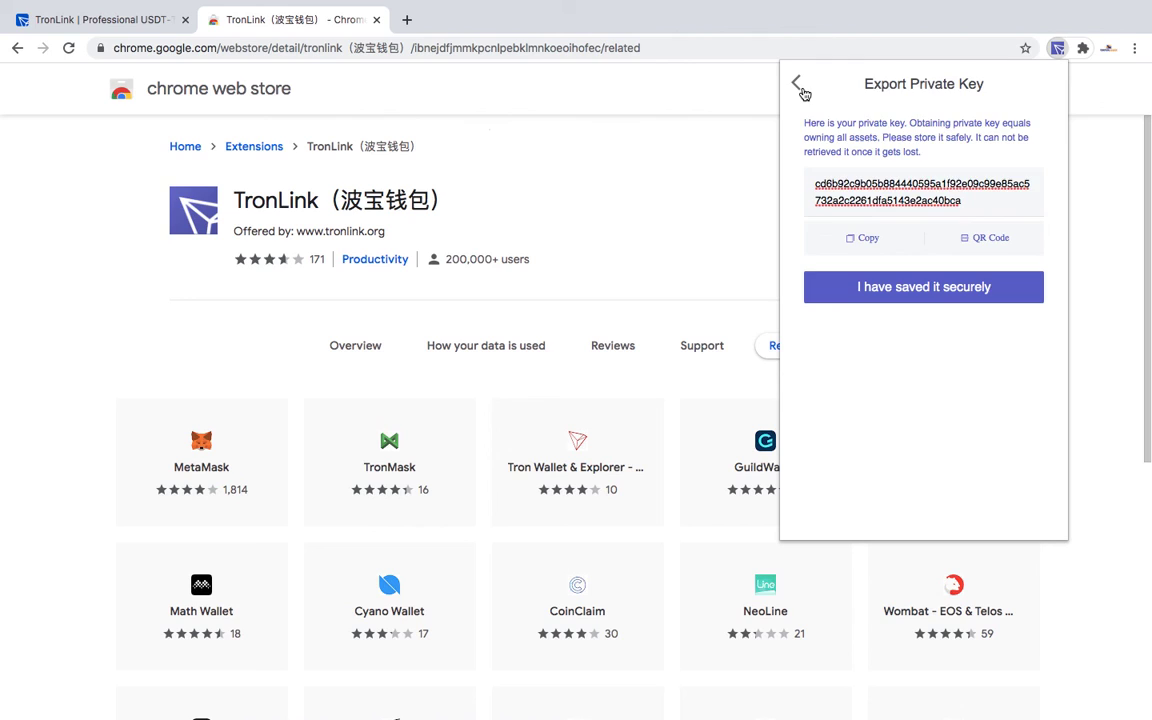
pyautogui.click(797, 84)
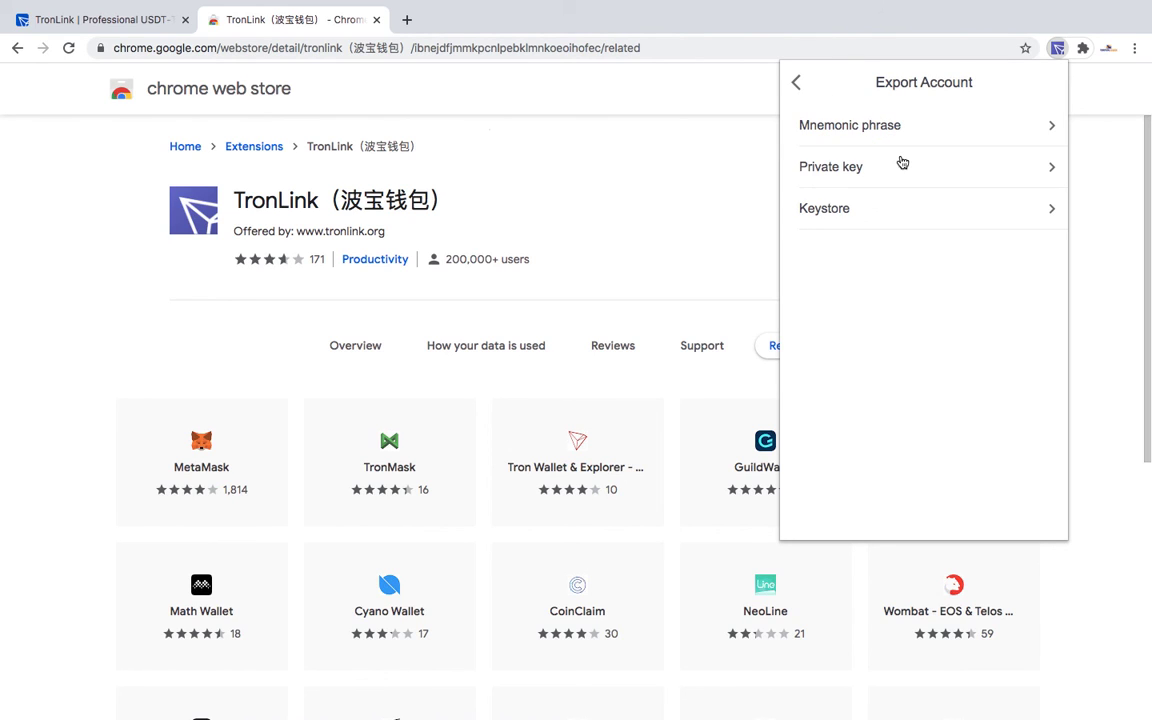
pyautogui.moveTo(881, 205)
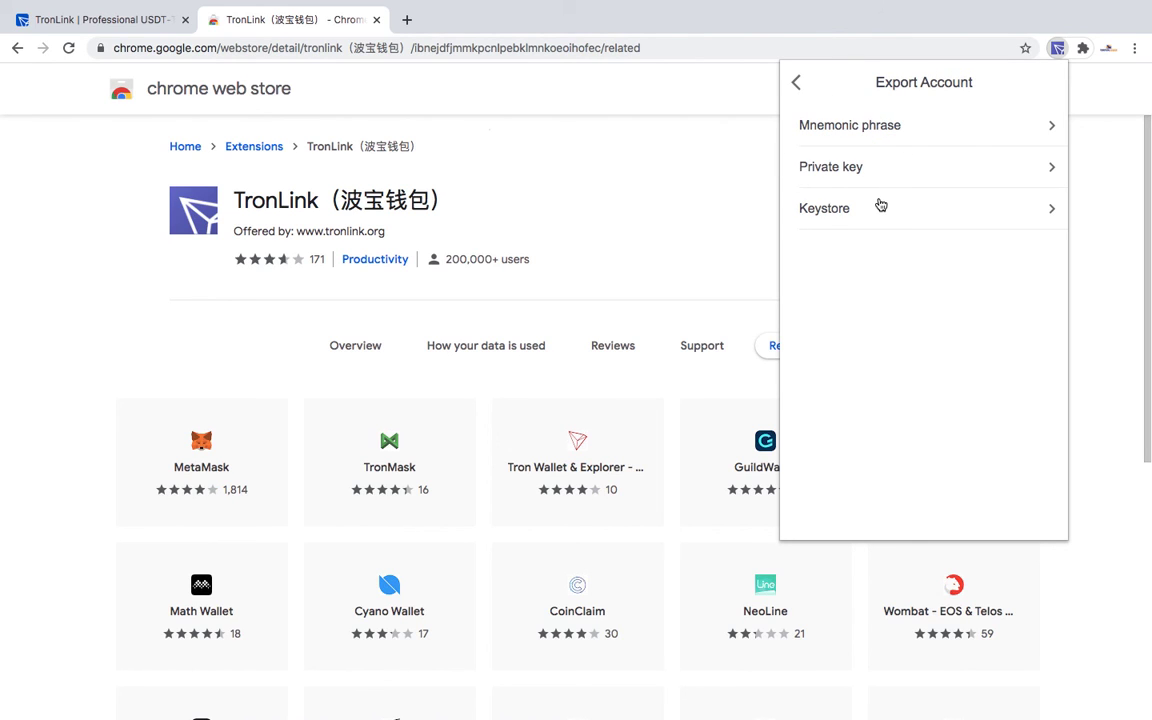
pyautogui.moveTo(893, 140)
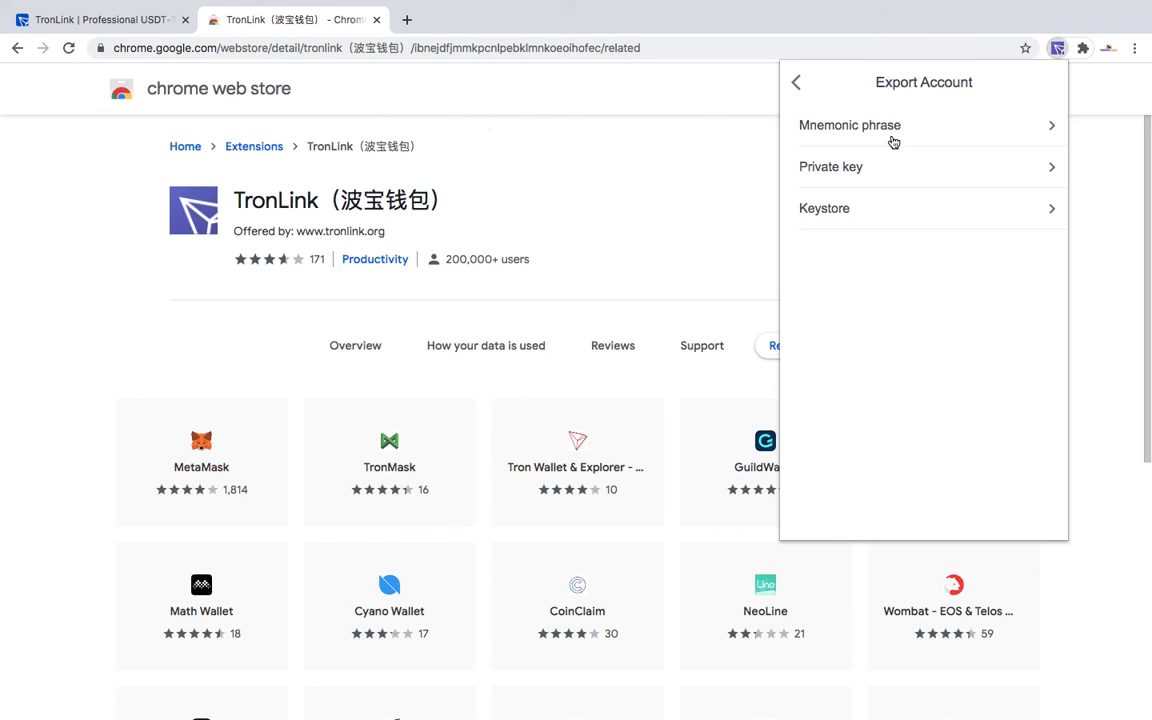